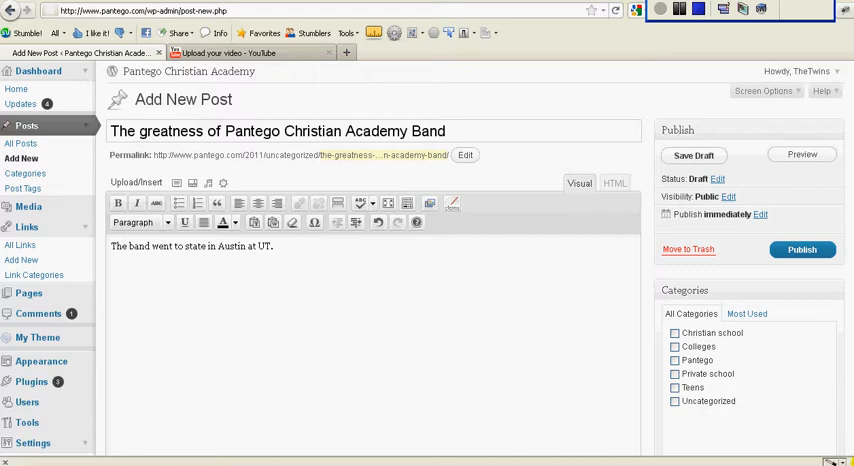
Place the cursor below the post sentence and open Add Media on the Media Library tab.
{"action": "left_click", "coordinate": [693, 155]}
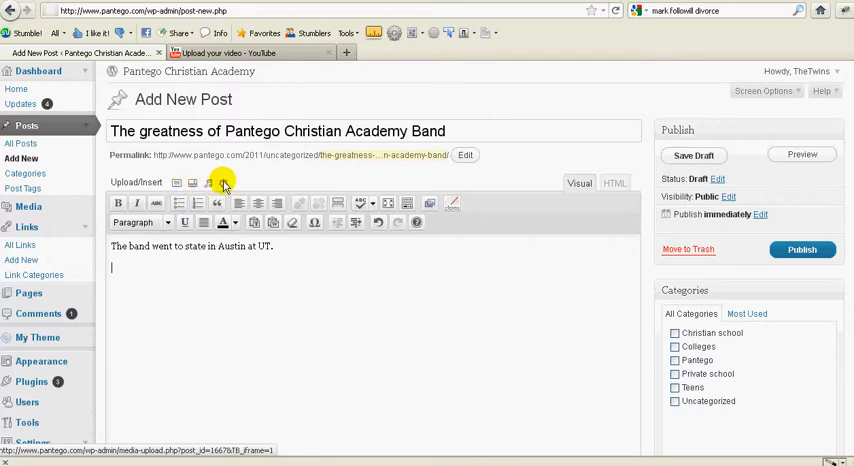
{"action": "mouse_move", "coordinate": [216, 184]}
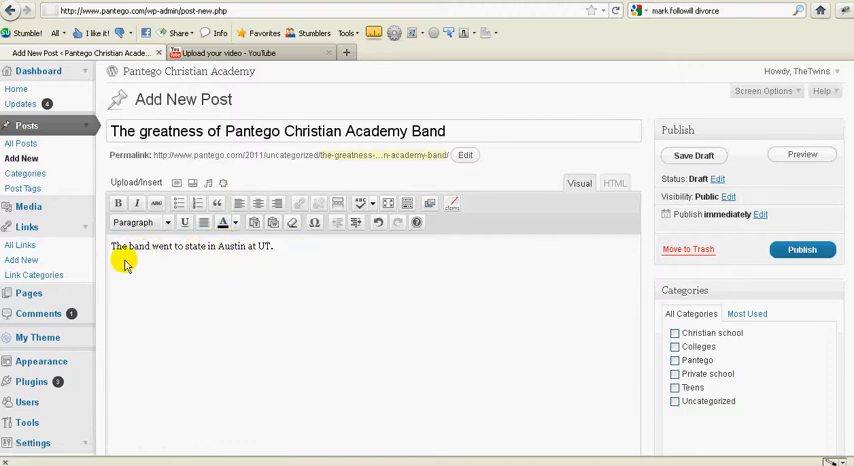
{"action": "mouse_move", "coordinate": [158, 253]}
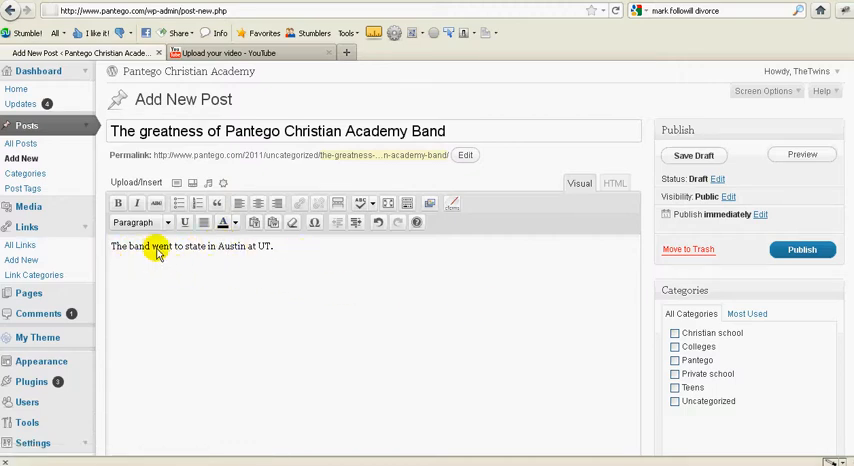
{"action": "mouse_move", "coordinate": [192, 262]}
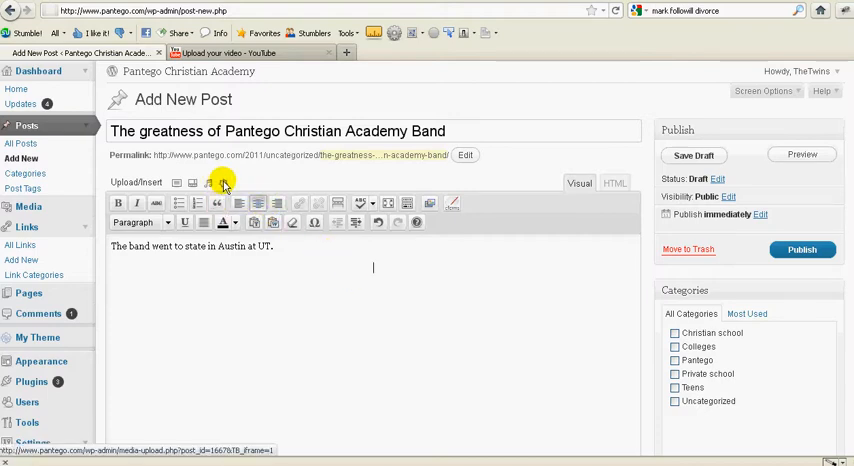
{"action": "left_click", "coordinate": [215, 183]}
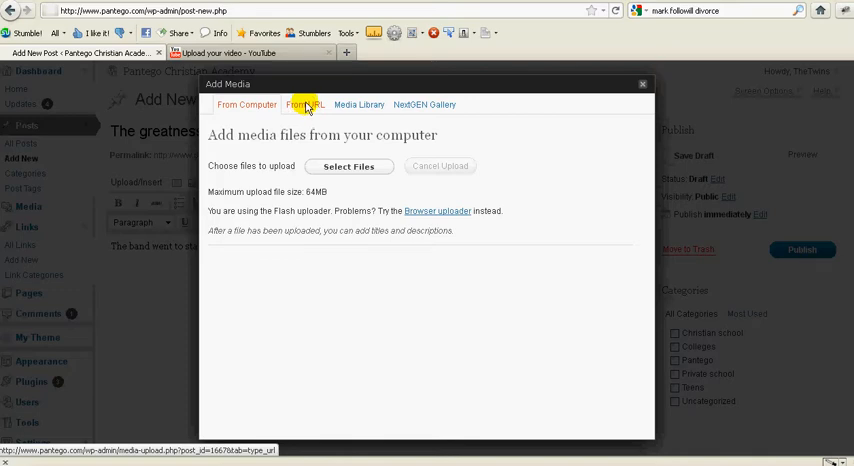
{"action": "left_click", "coordinate": [349, 166]}
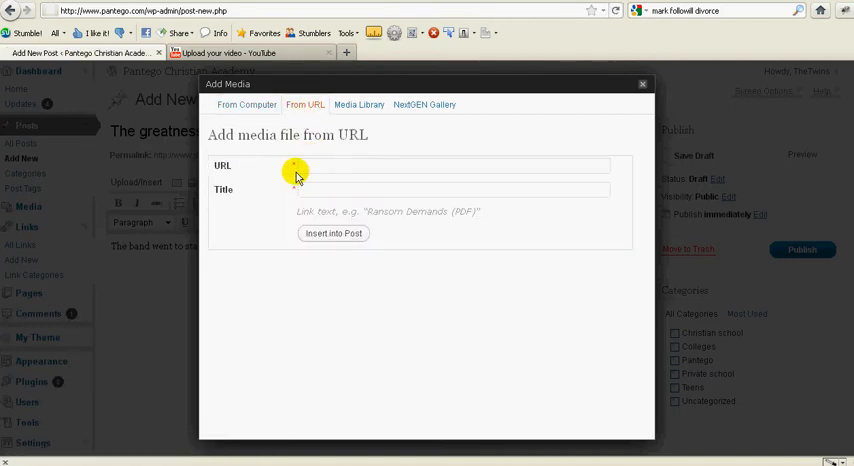
{"action": "mouse_move", "coordinate": [358, 104]}
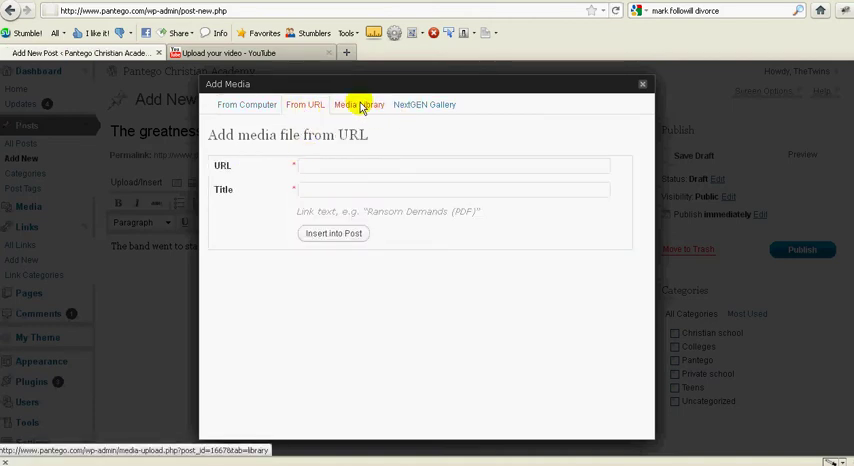
{"action": "left_click", "coordinate": [358, 104]}
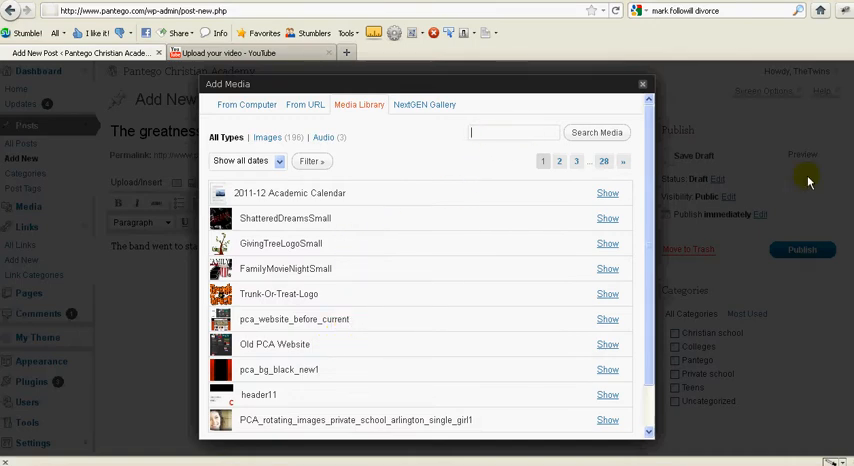
Search the media library for 'band' to list the two band images.
{"action": "type", "text": "band"}
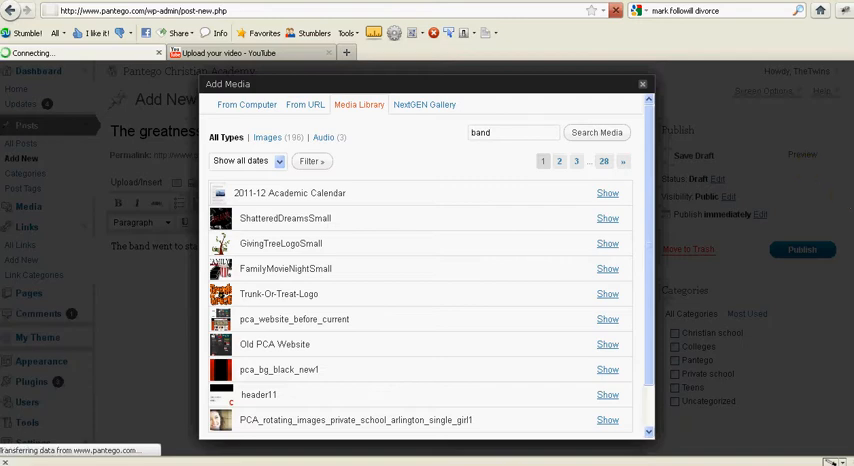
{"action": "left_click", "coordinate": [596, 132]}
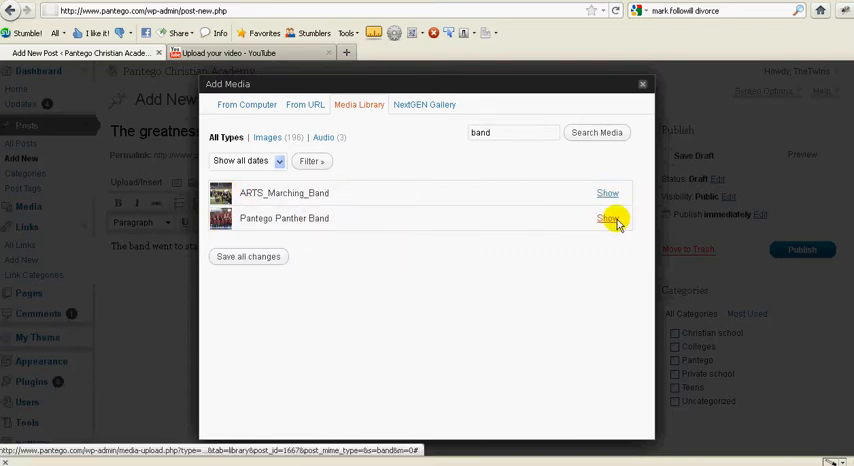
Insert the Pantego Panther Band photo, linked to its File URL, centered at Full Size.
{"action": "left_click", "coordinate": [603, 219]}
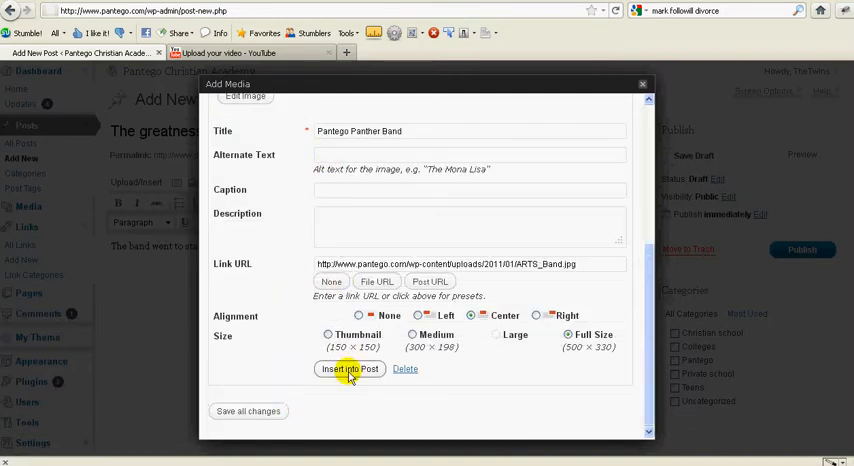
{"action": "left_click", "coordinate": [348, 369]}
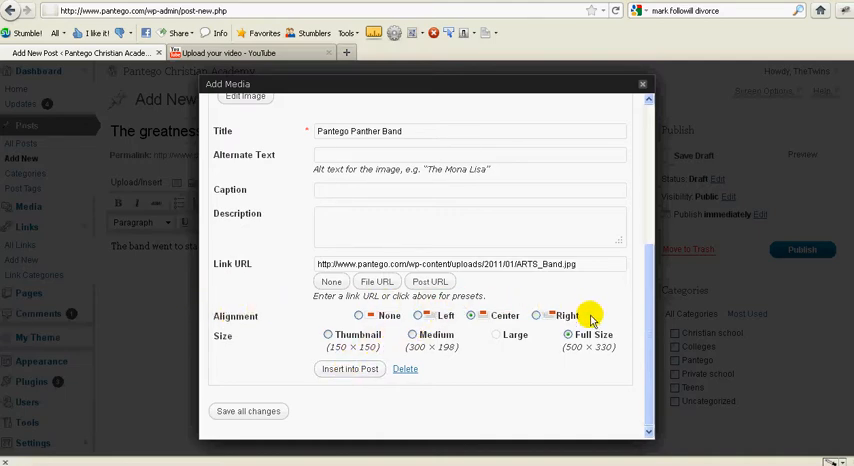
{"action": "left_click", "coordinate": [471, 315]}
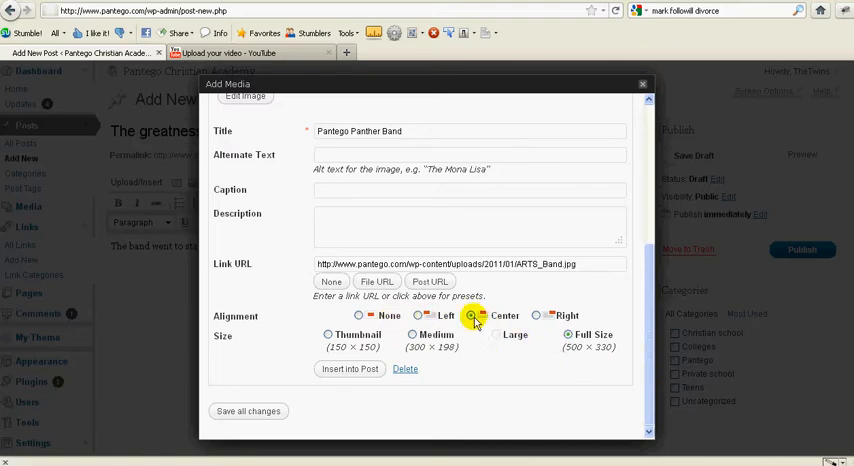
{"action": "left_click", "coordinate": [425, 315]}
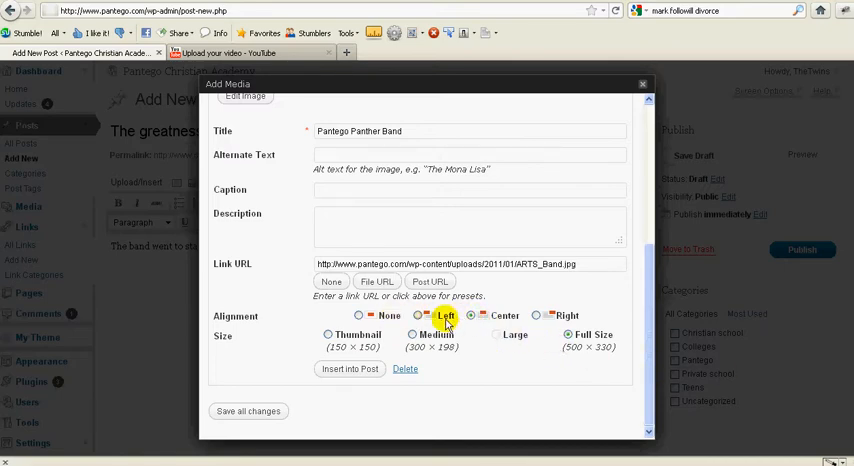
{"action": "left_click", "coordinate": [484, 315]}
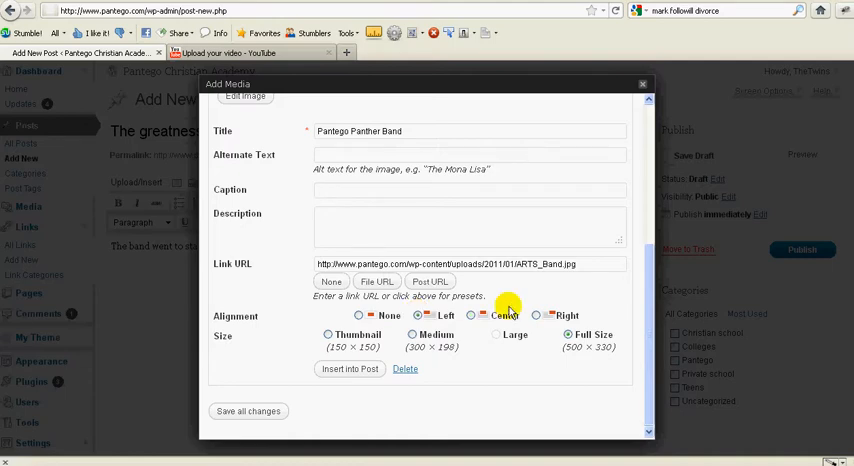
{"action": "left_click", "coordinate": [418, 315]}
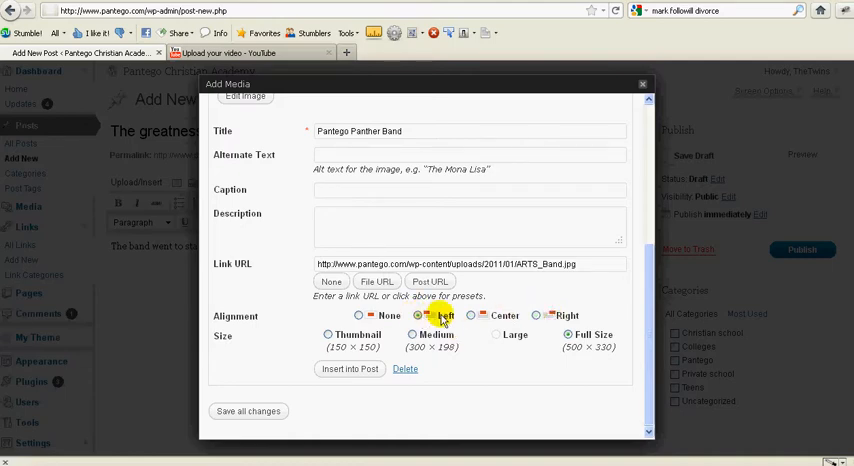
{"action": "left_click", "coordinate": [358, 315]}
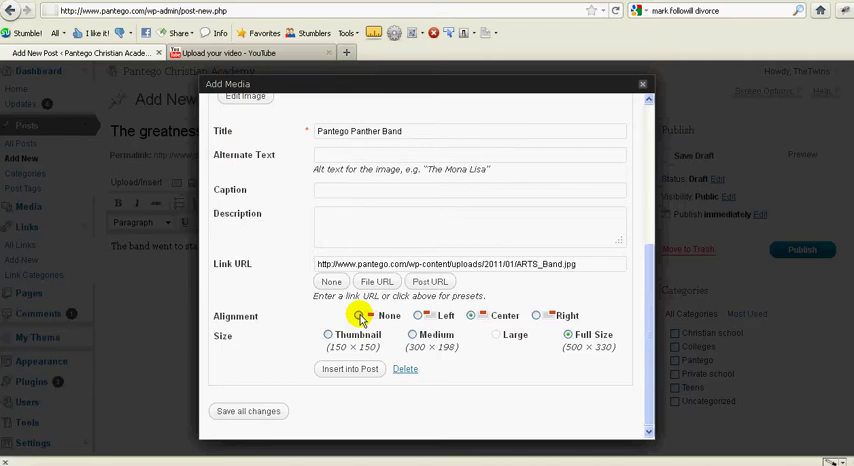
{"action": "left_click", "coordinate": [430, 315]}
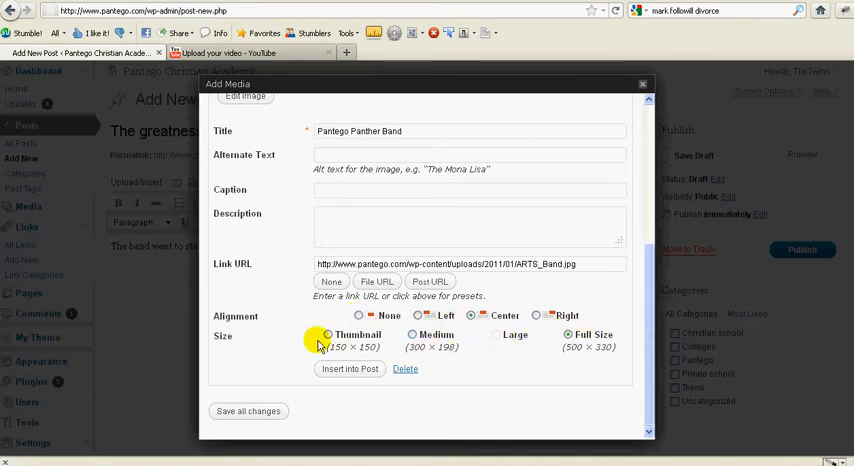
{"action": "left_click", "coordinate": [565, 334]}
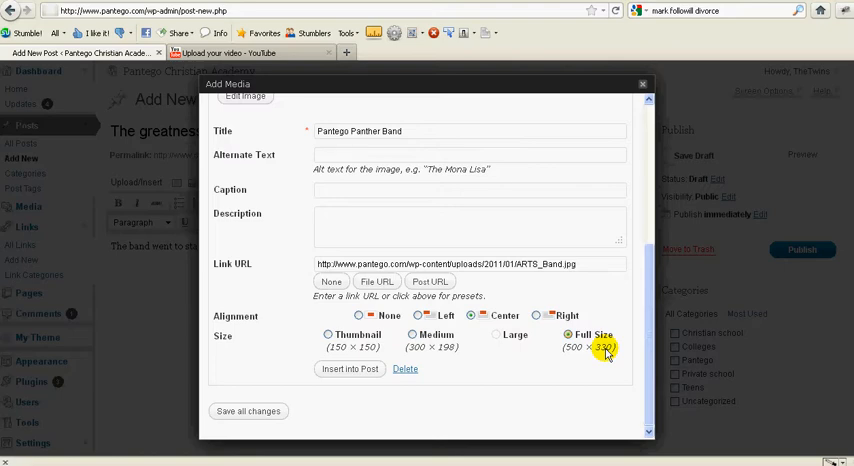
{"action": "left_click", "coordinate": [328, 334]}
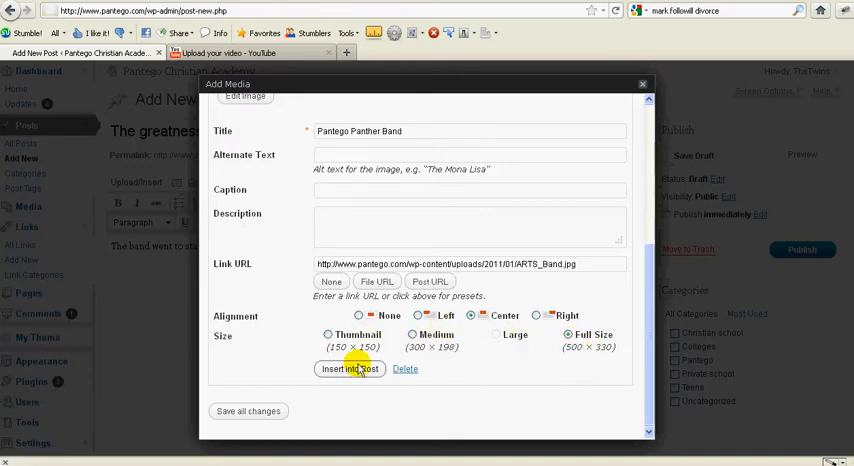
{"action": "left_click", "coordinate": [349, 369]}
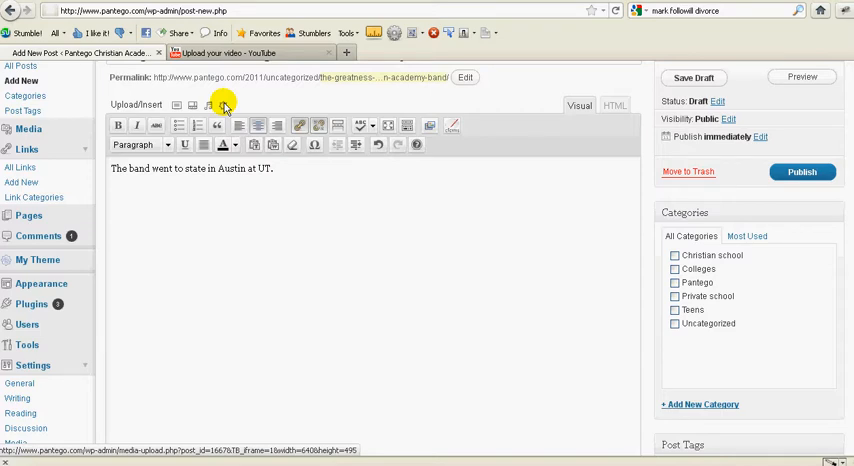
Upload ARTS_Band-300x198.jpg from the computer through Add Media.
{"action": "left_click", "coordinate": [223, 105]}
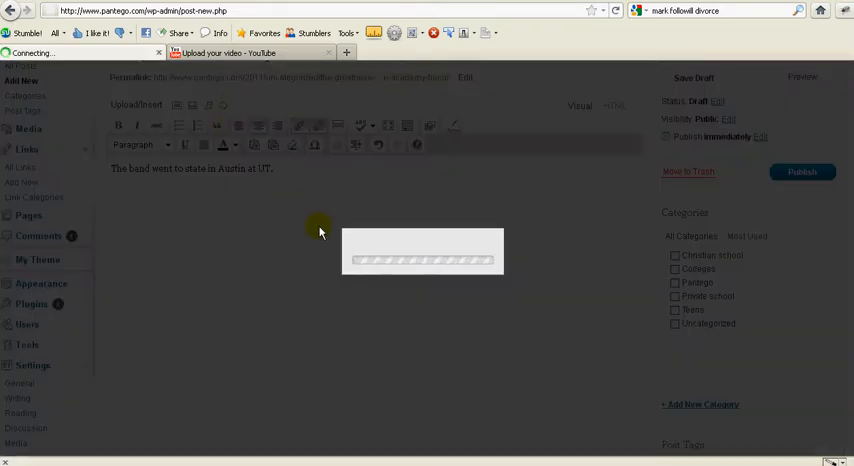
{"action": "left_click", "coordinate": [177, 103]}
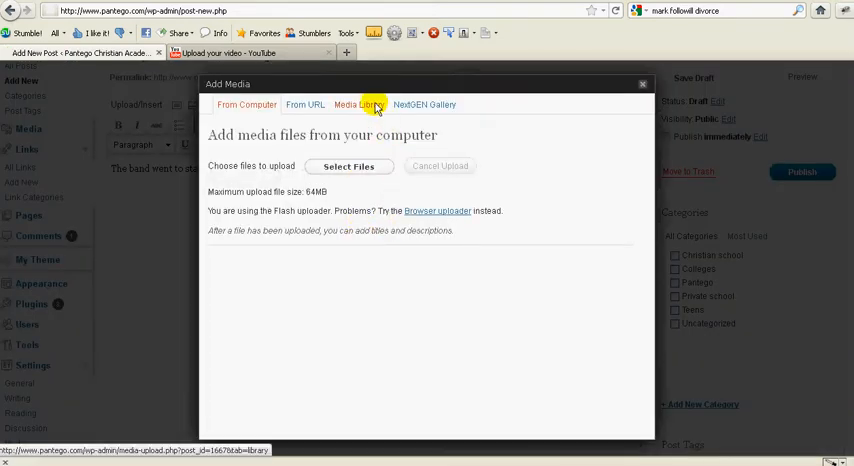
{"action": "left_click", "coordinate": [242, 104]}
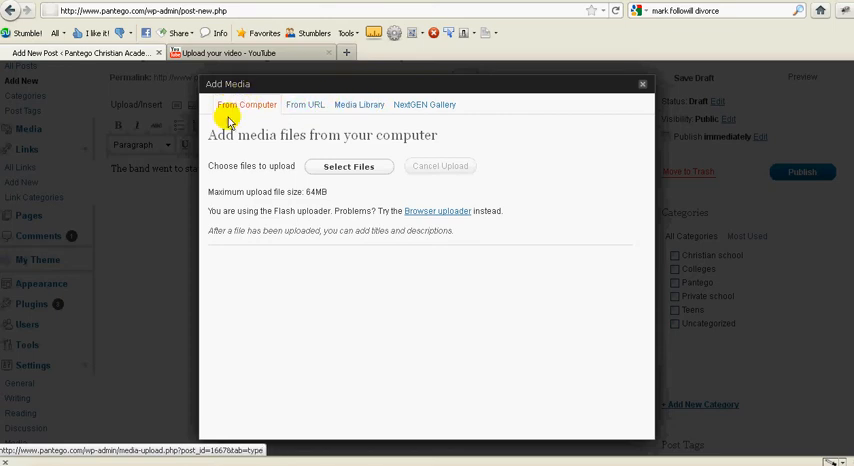
{"action": "mouse_move", "coordinate": [298, 148]}
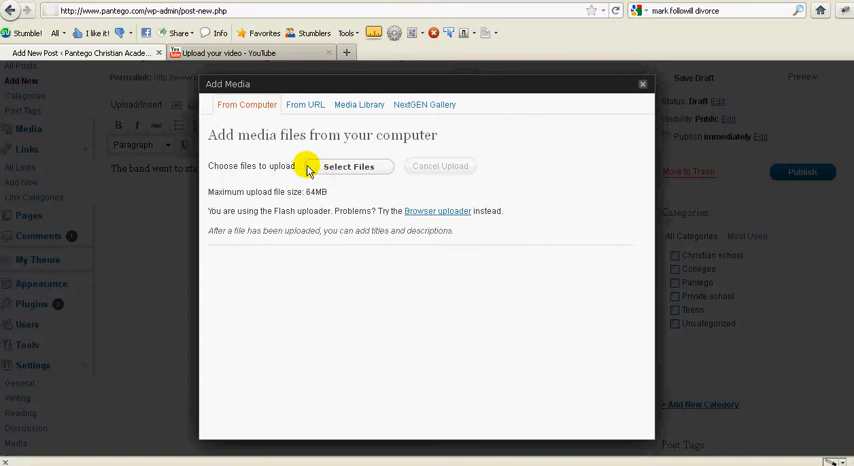
{"action": "left_click", "coordinate": [352, 166]}
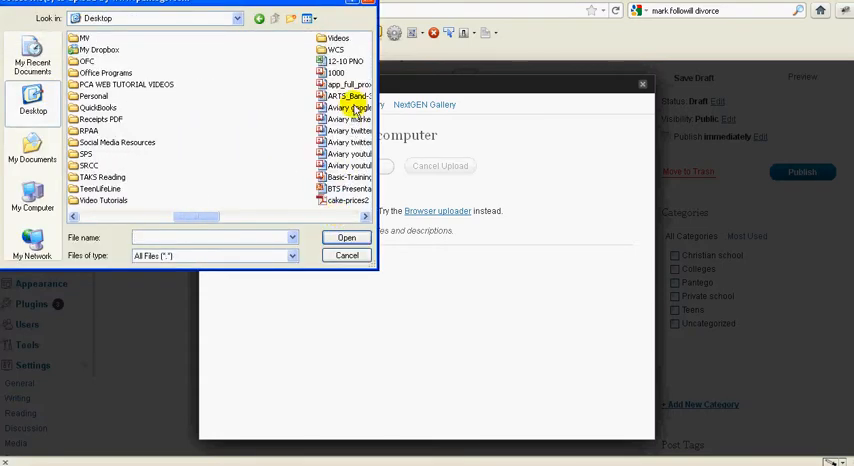
{"action": "left_click", "coordinate": [346, 255]}
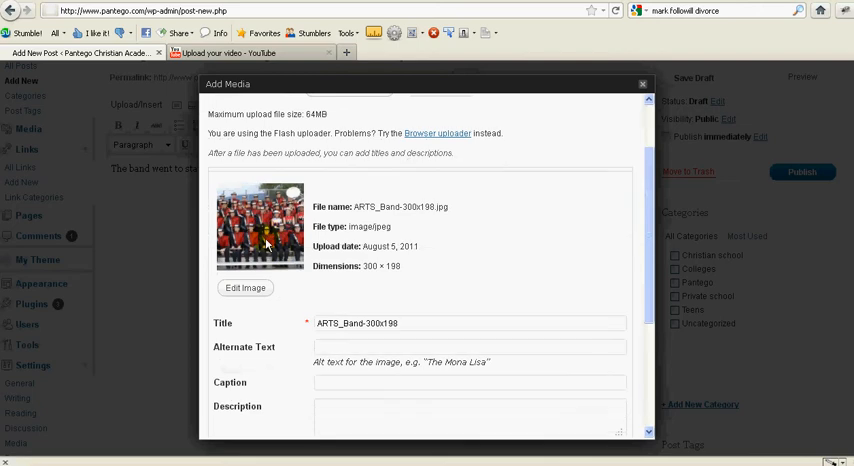
Give the uploaded photo title and alt text 'Pantego Christian Band' and insert it.
{"action": "scroll", "scroll_direction": "down", "scroll_amount": 3}
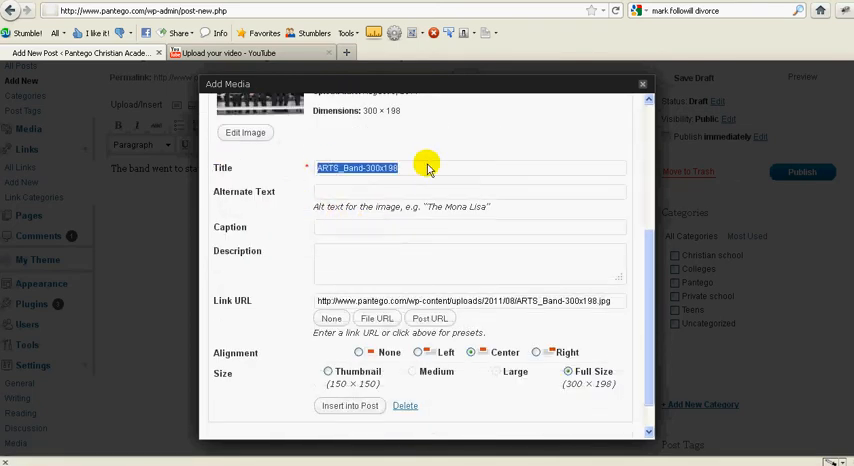
{"action": "type", "text": "Pantego Christian Band"}
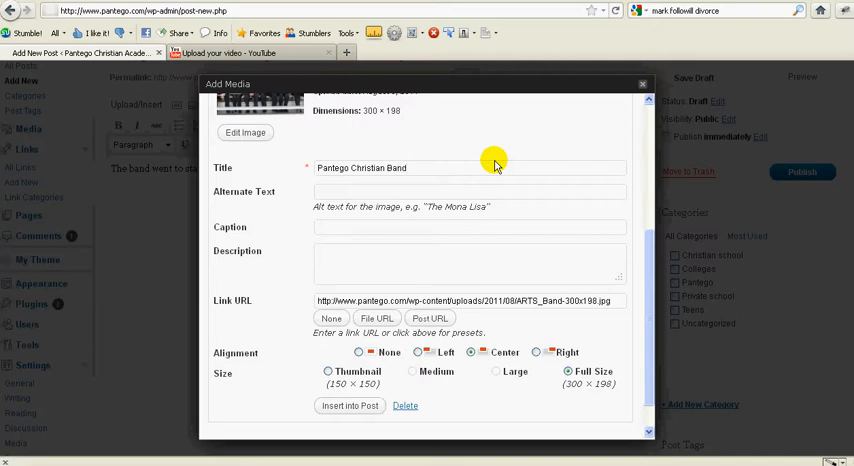
{"action": "left_click", "coordinate": [470, 191]}
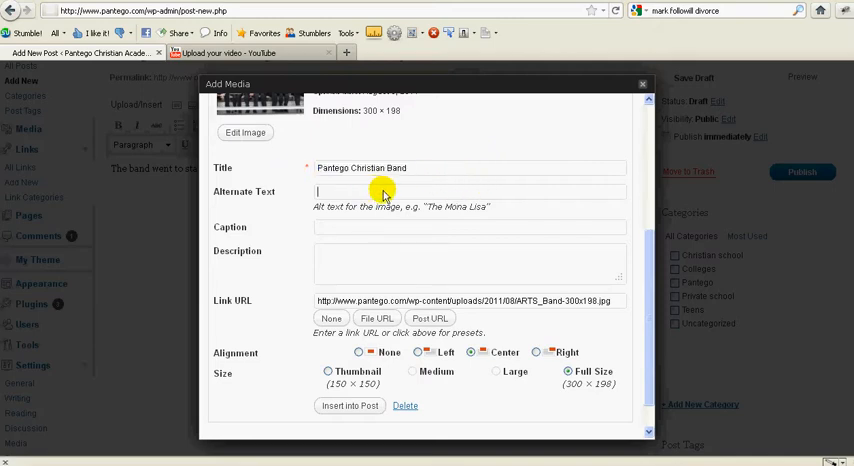
{"action": "type", "text": "Pantego Christian Band"}
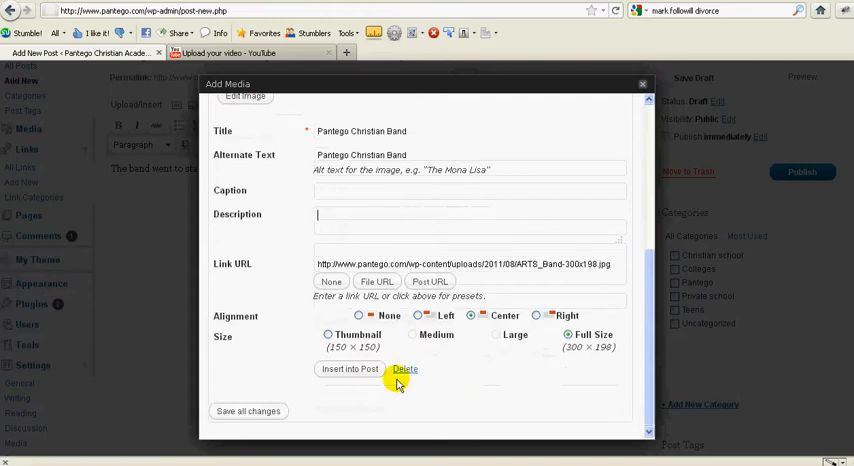
{"action": "left_click", "coordinate": [359, 315]}
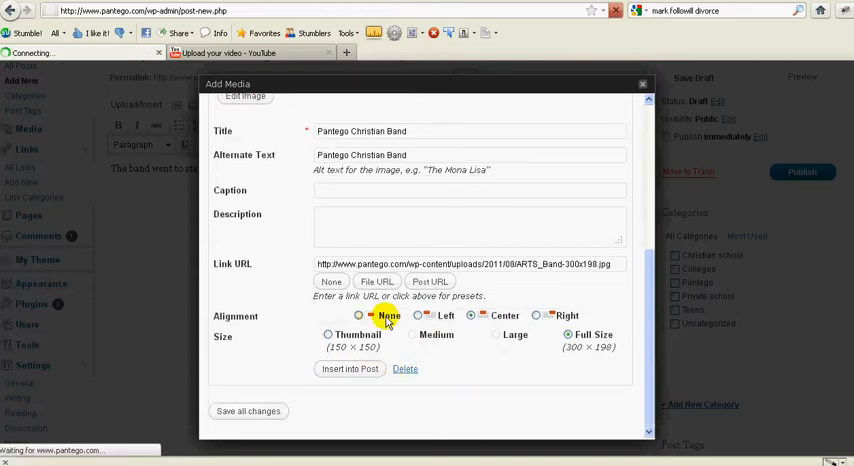
Drag the band photo's corner handles until it measures about 304 by 197 pixels.
{"action": "left_click", "coordinate": [347, 369]}
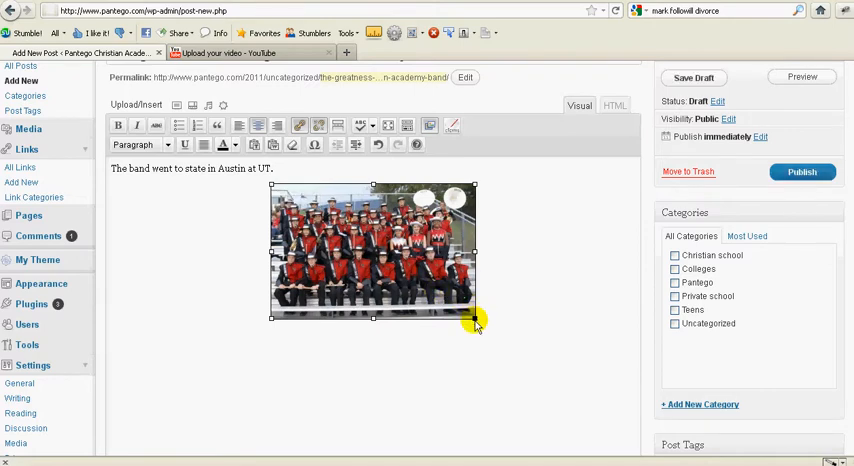
{"action": "left_click_drag", "start_coordinate": [474, 317], "coordinate": [420, 280]}
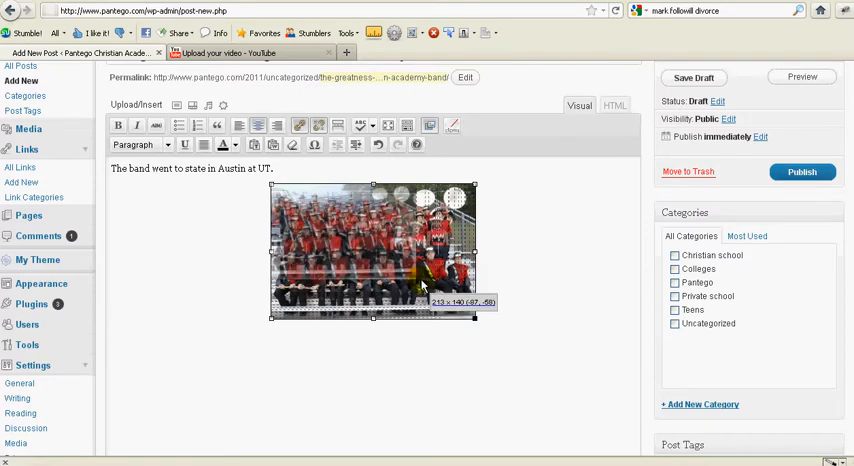
{"action": "left_click_drag", "start_coordinate": [475, 318], "coordinate": [398, 217]}
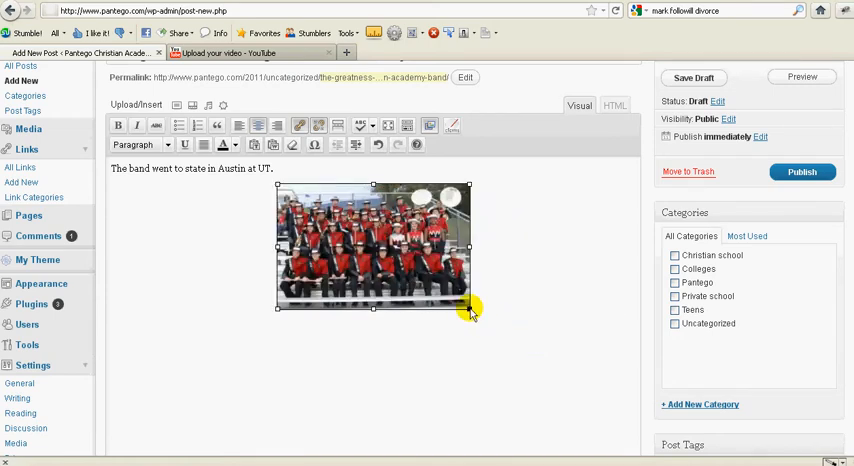
{"action": "left_click_drag", "start_coordinate": [470, 310], "coordinate": [517, 363]}
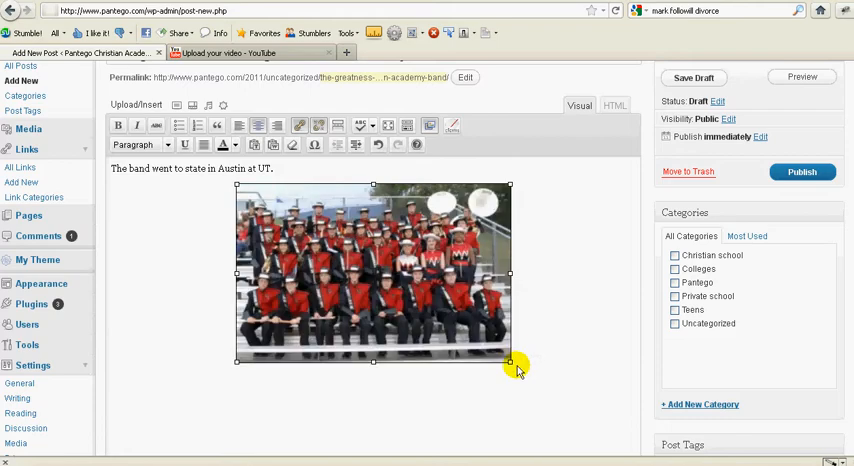
{"action": "left_click_drag", "start_coordinate": [510, 360], "coordinate": [537, 385]}
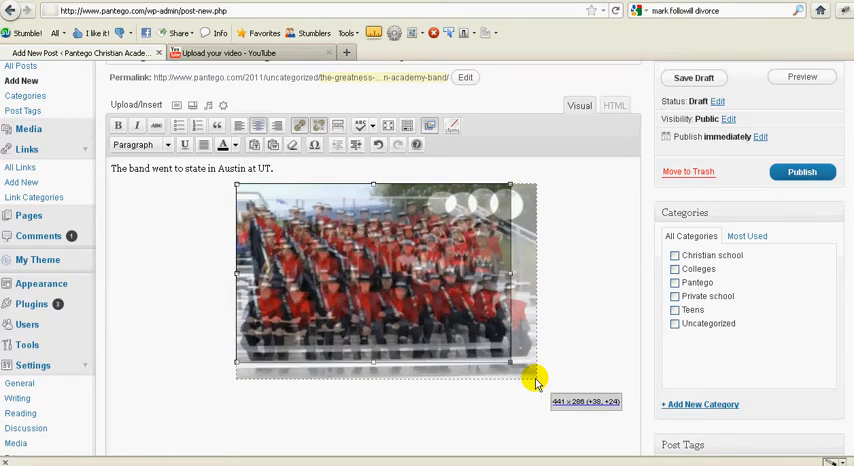
{"action": "left_click_drag", "start_coordinate": [535, 375], "coordinate": [520, 362]}
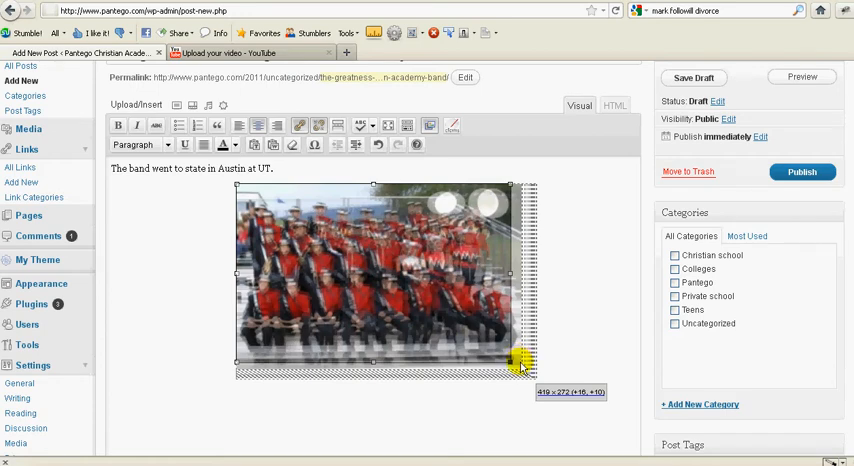
{"action": "left_click_drag", "start_coordinate": [527, 361], "coordinate": [537, 381]}
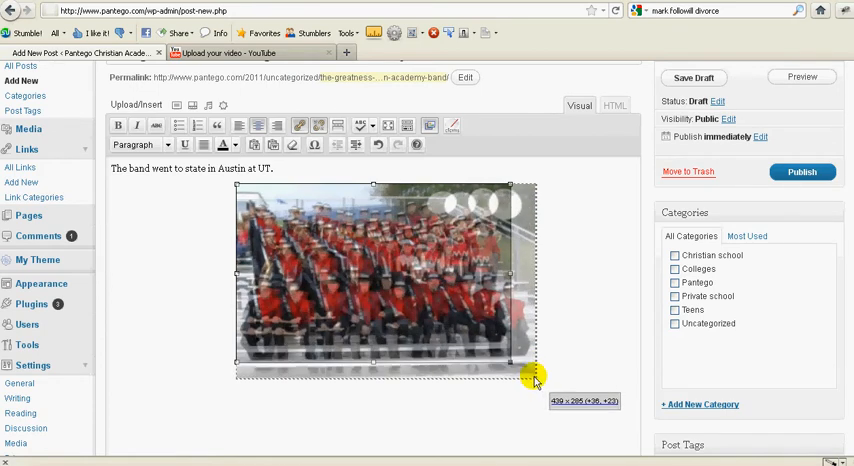
{"action": "left_click_drag", "start_coordinate": [535, 375], "coordinate": [525, 365]}
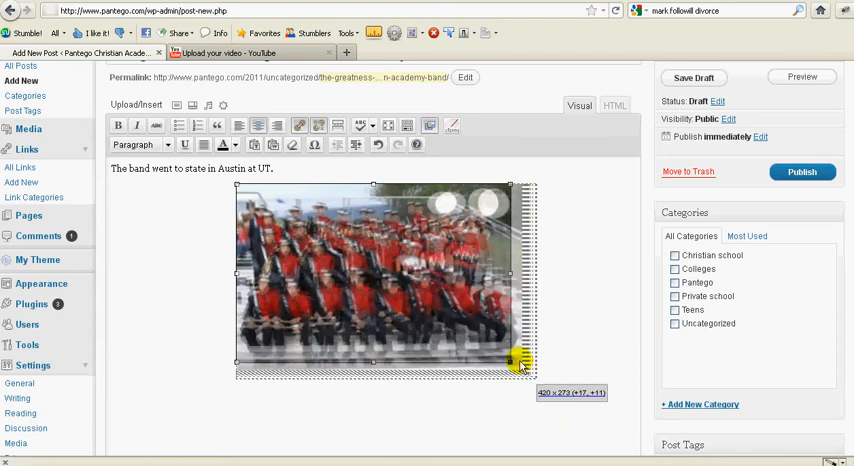
{"action": "left_click_drag", "start_coordinate": [522, 363], "coordinate": [543, 384]}
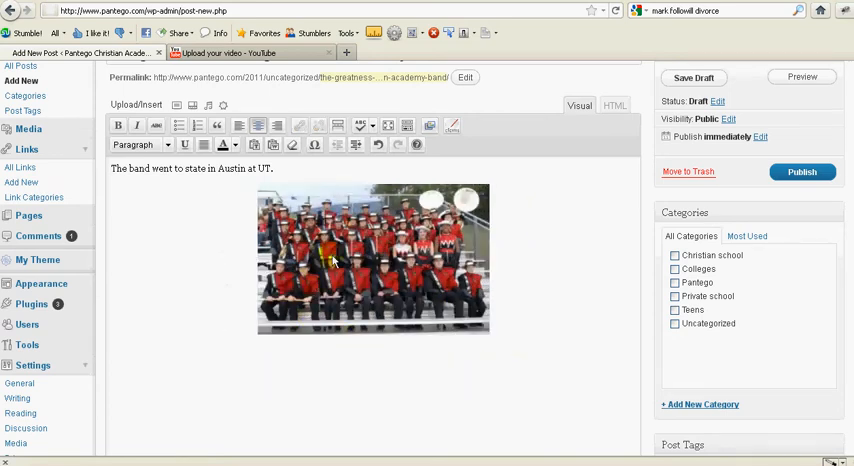
{"action": "mouse_move", "coordinate": [335, 250]}
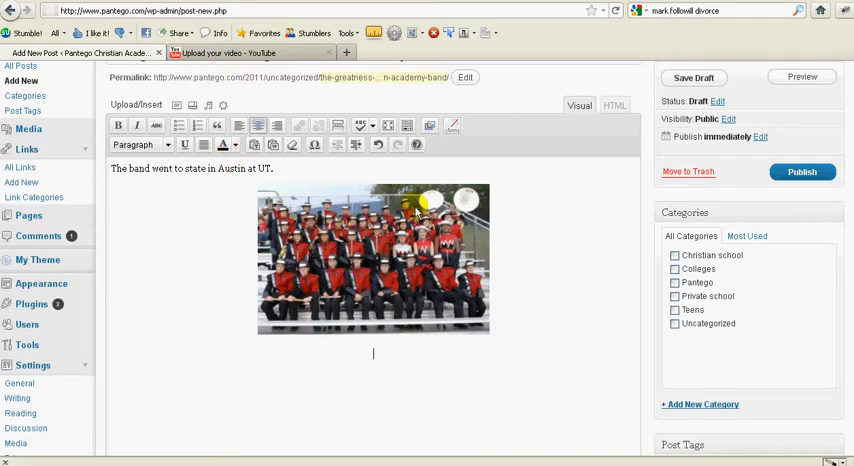
{"action": "mouse_move", "coordinate": [431, 230]}
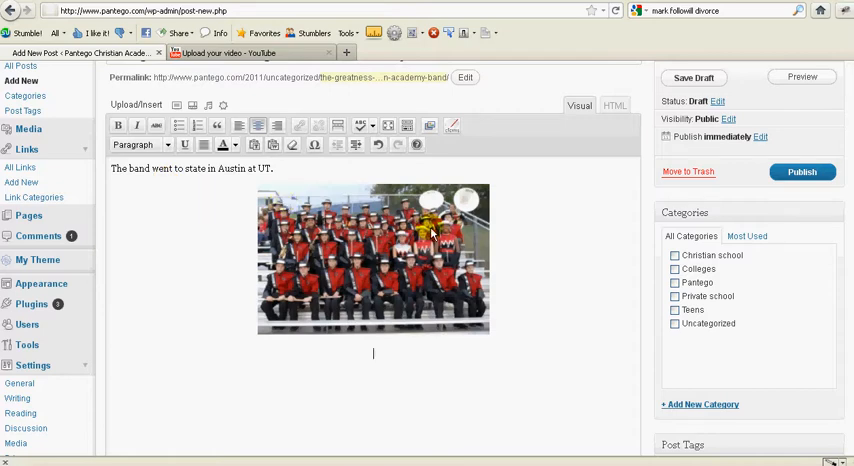
{"action": "mouse_move", "coordinate": [455, 344]}
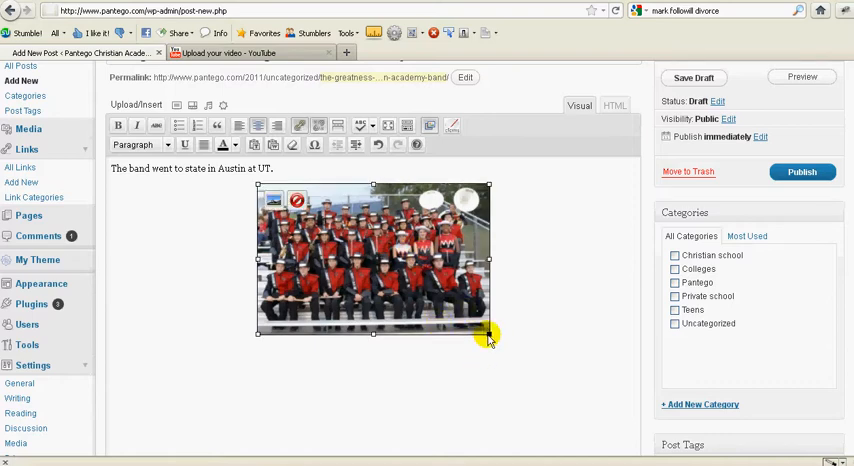
{"action": "left_click_drag", "start_coordinate": [489, 332], "coordinate": [465, 325]}
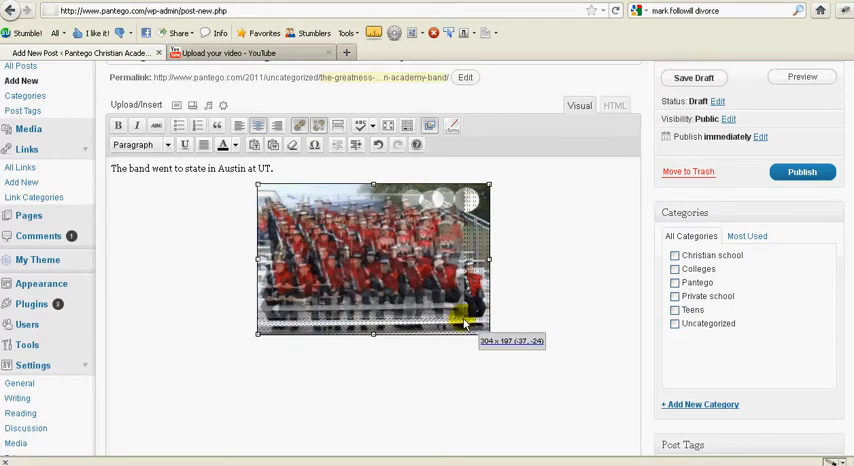
{"action": "left_click_drag", "start_coordinate": [488, 327], "coordinate": [476, 315]}
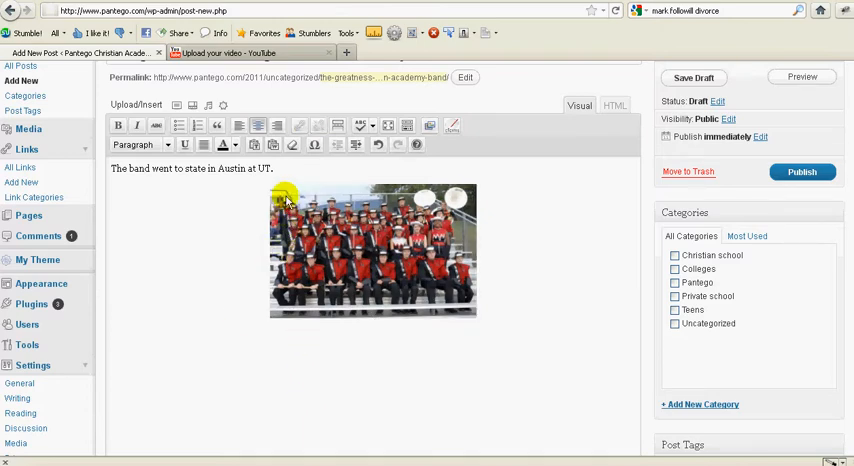
In the photo's Edit Image Advanced Settings, enter a border of 1.
{"action": "left_click", "coordinate": [374, 260]}
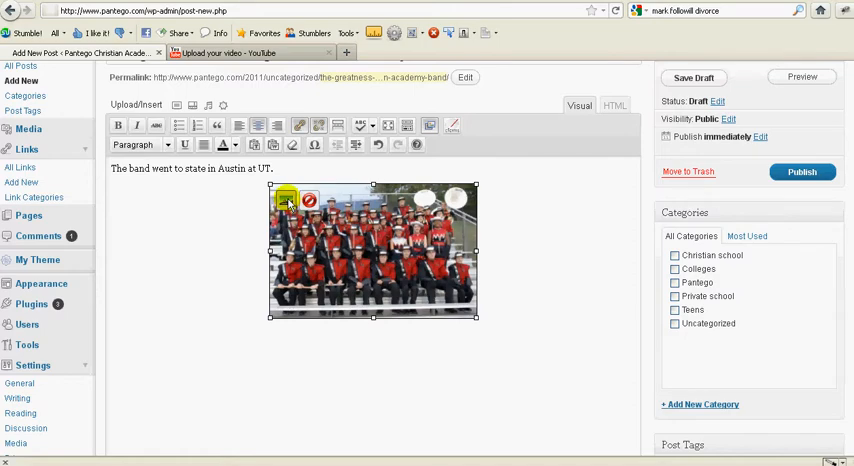
{"action": "left_click", "coordinate": [287, 200]}
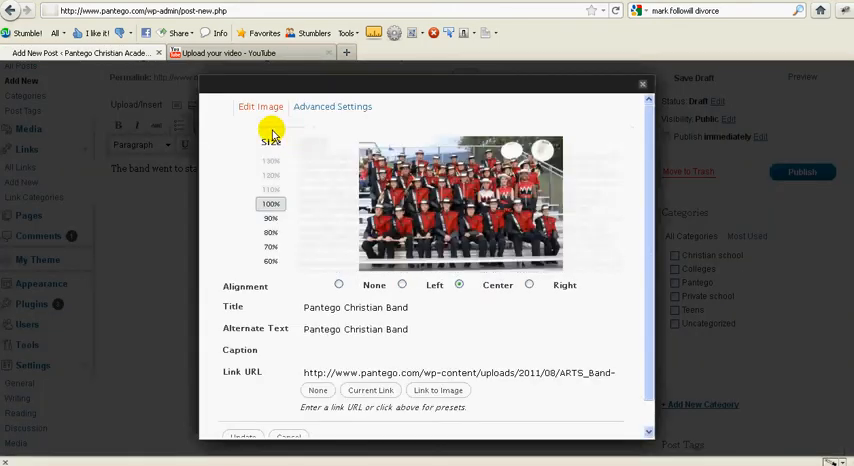
{"action": "left_click", "coordinate": [270, 219]}
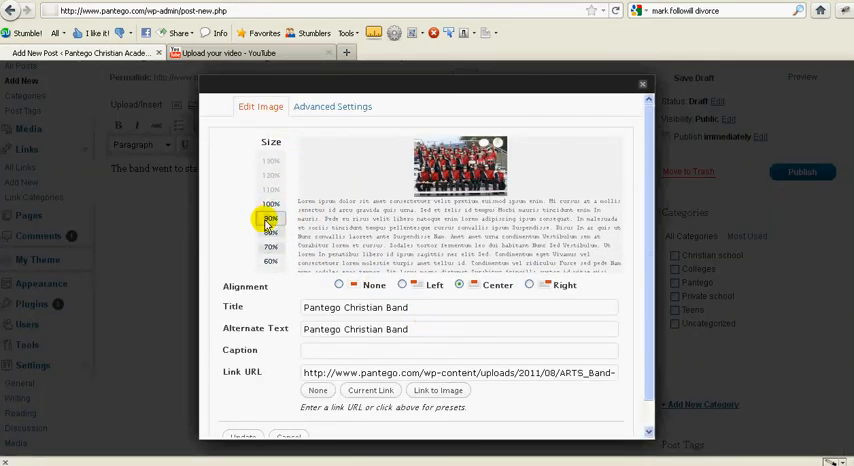
{"action": "left_click", "coordinate": [270, 204]}
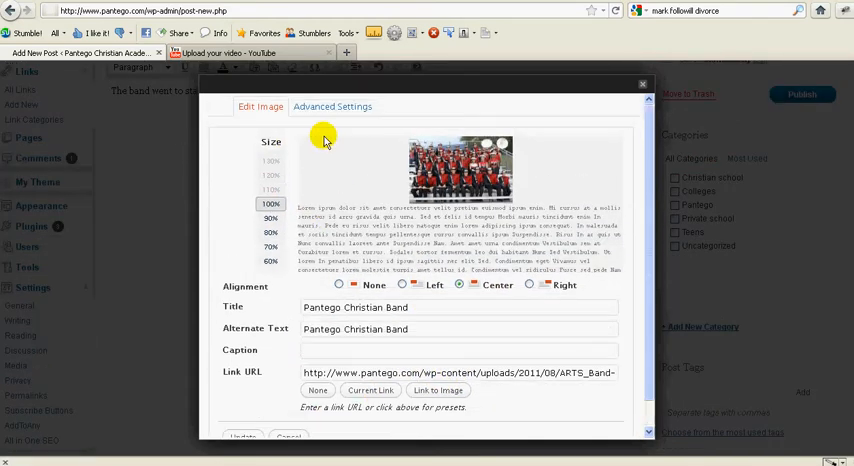
{"action": "left_click", "coordinate": [331, 106]}
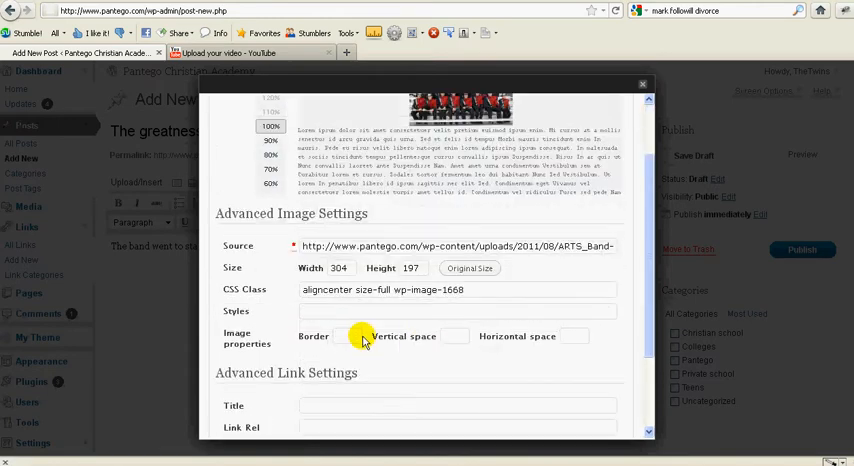
{"action": "type", "text": "1"}
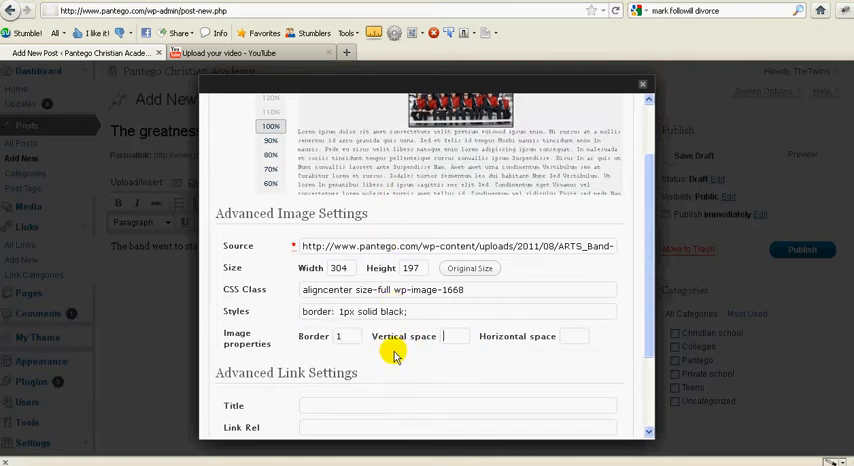
{"action": "mouse_move", "coordinate": [405, 312]}
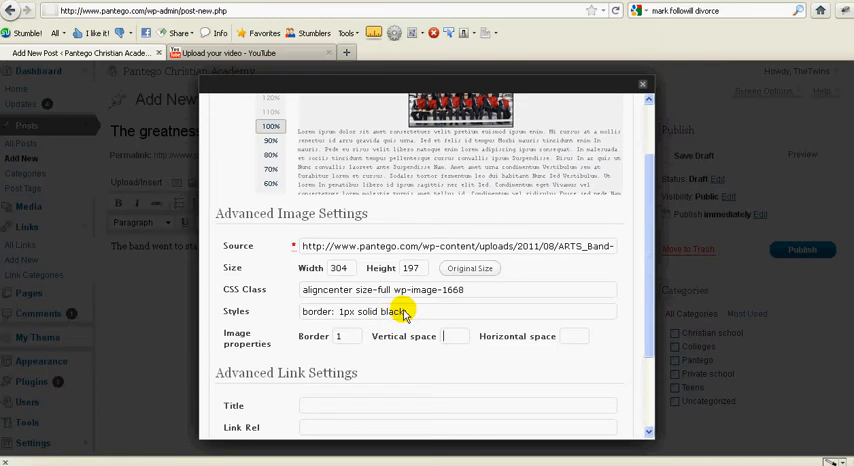
{"action": "scroll", "scroll_direction": "down", "scroll_amount": 3}
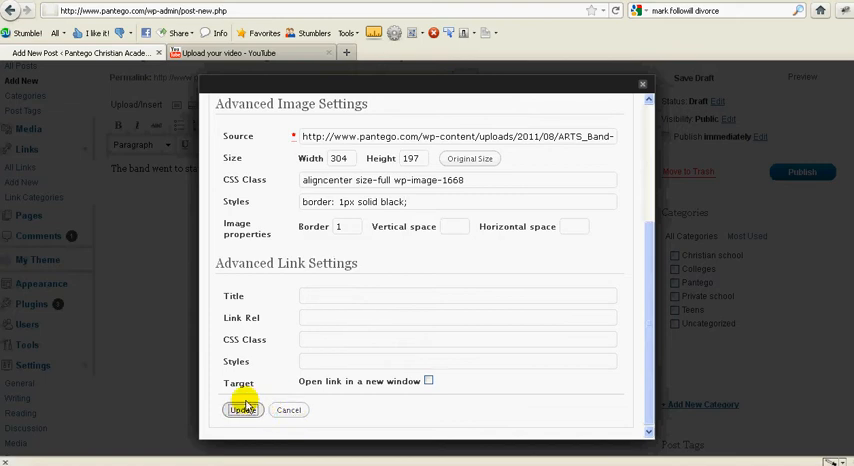
Update the image settings to apply the 1px solid black border.
{"action": "left_click", "coordinate": [238, 410]}
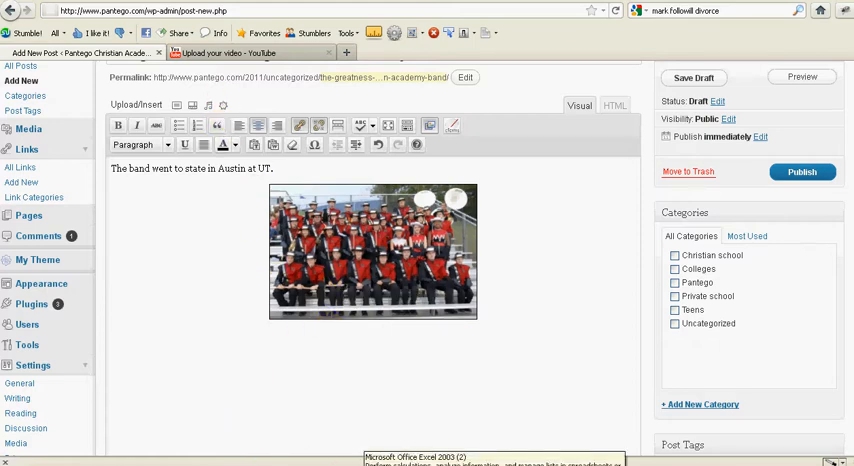
{"action": "mouse_move", "coordinate": [271, 188]}
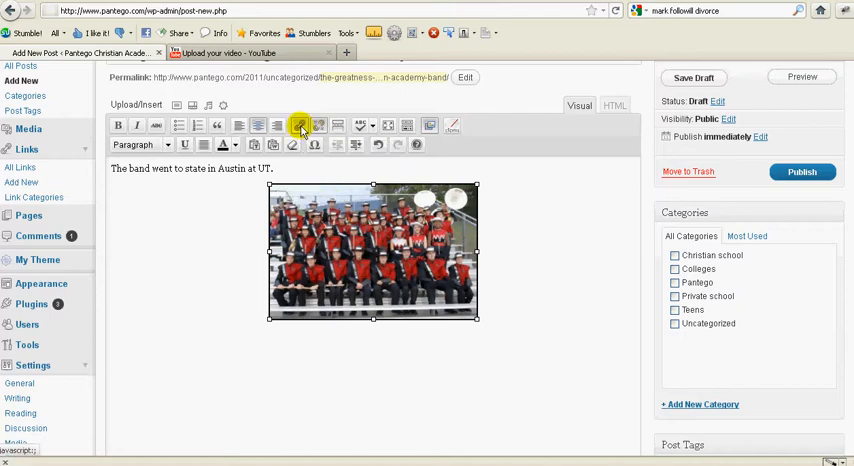
{"action": "left_click", "coordinate": [301, 125]}
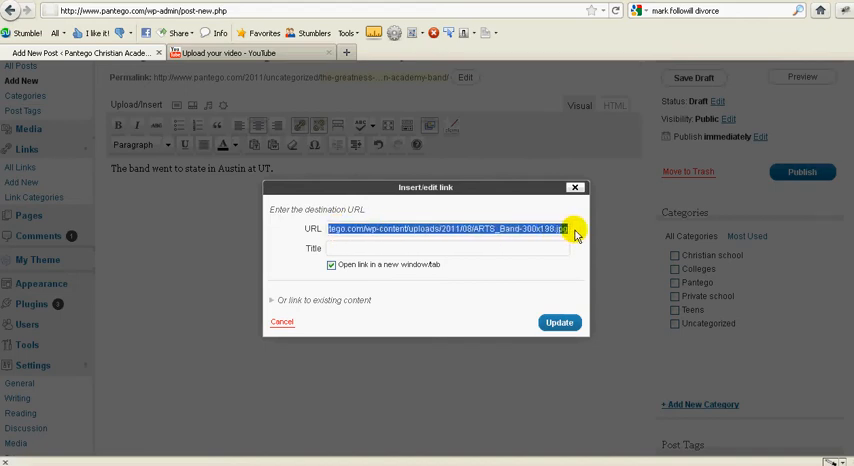
{"action": "left_click", "coordinate": [571, 233]}
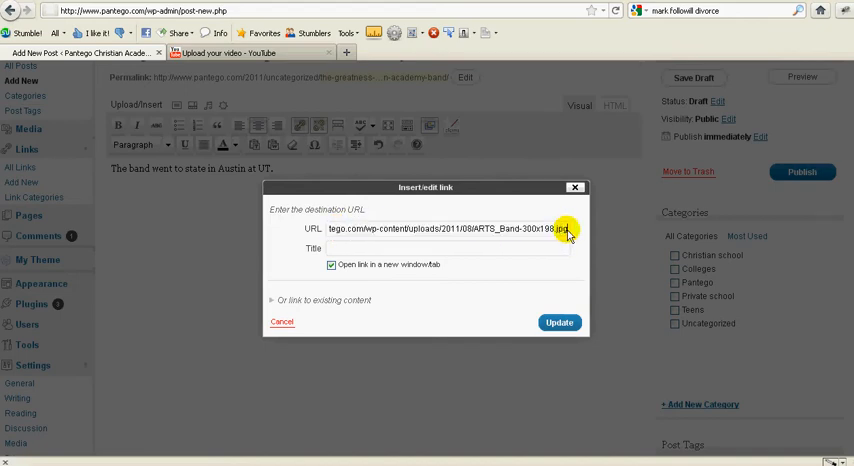
{"action": "triple_click", "coordinate": [462, 234]}
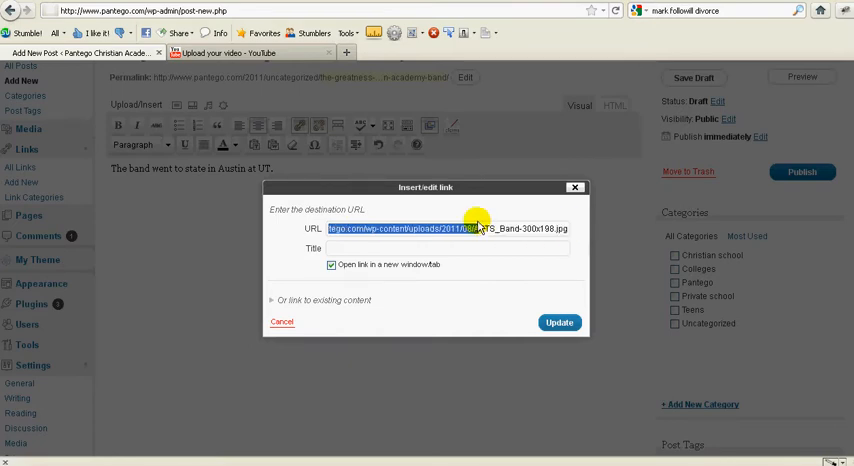
{"action": "mouse_move", "coordinate": [578, 247]}
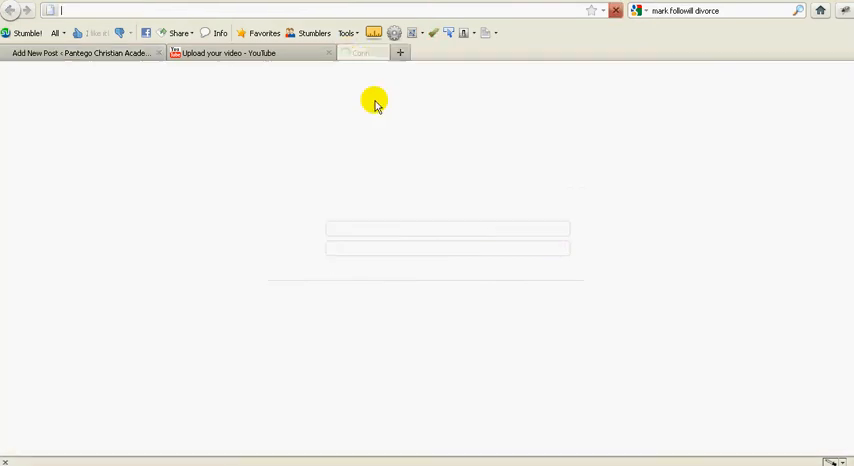
{"action": "left_click", "coordinate": [397, 53]}
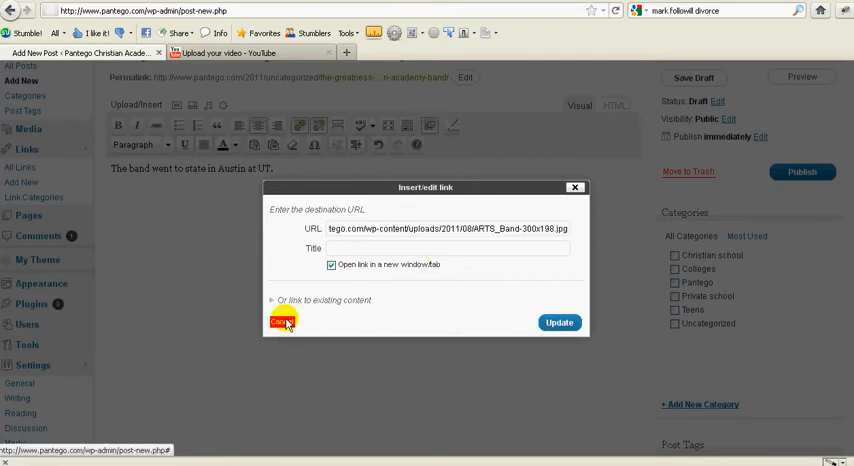
{"action": "left_click", "coordinate": [282, 321]}
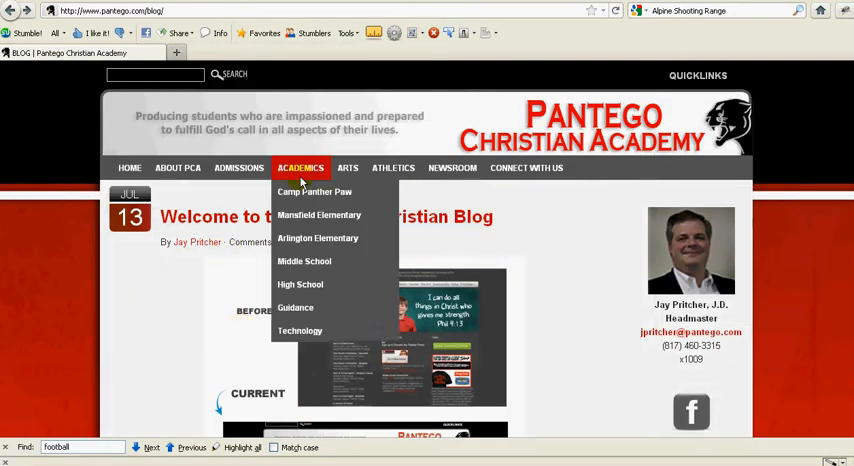
Go to the Band page under ARTS on the Pantego Christian Academy site.
{"action": "left_click", "coordinate": [347, 215]}
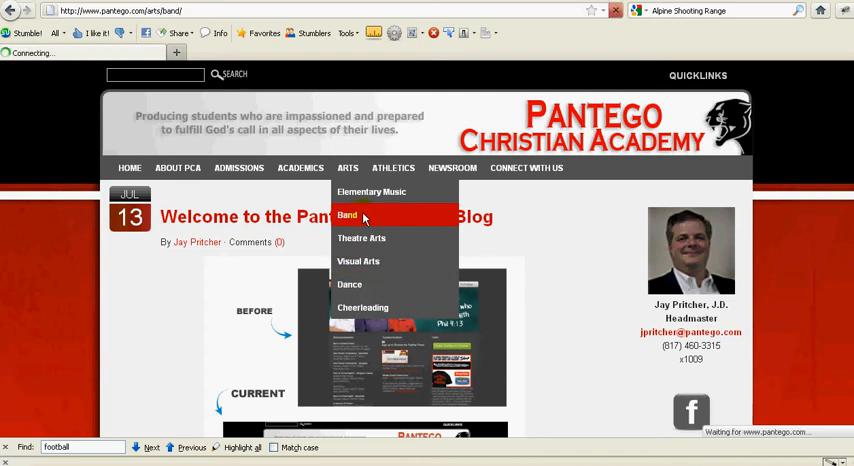
{"action": "left_click", "coordinate": [350, 216]}
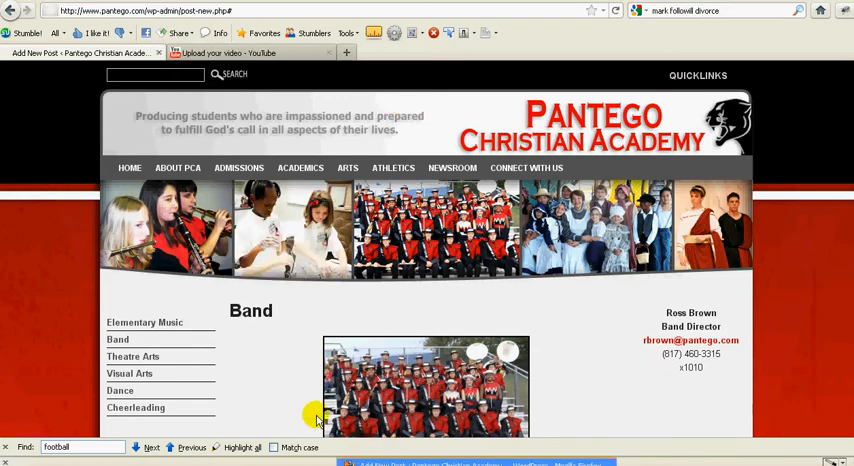
{"action": "left_click", "coordinate": [88, 53]}
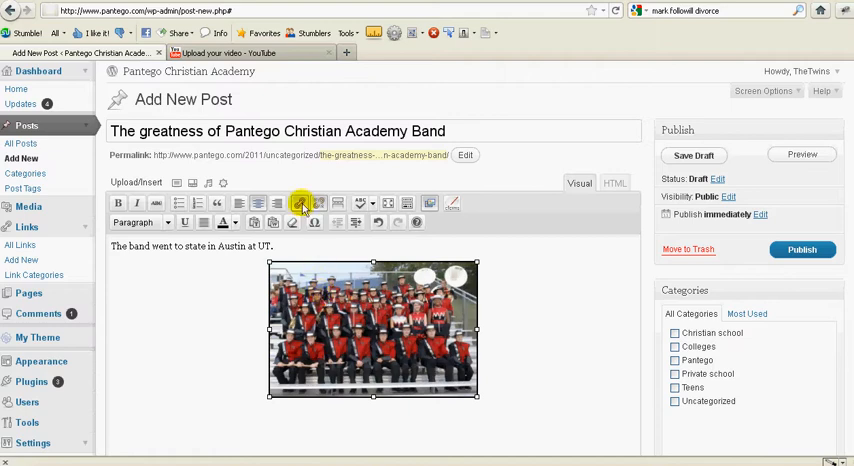
{"action": "left_click", "coordinate": [299, 204]}
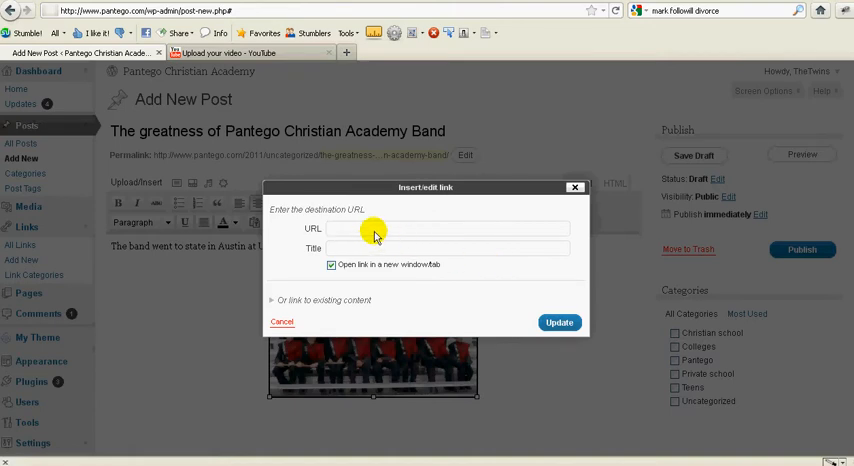
{"action": "type", "text": "http://www.pantego.com/arts/band/"}
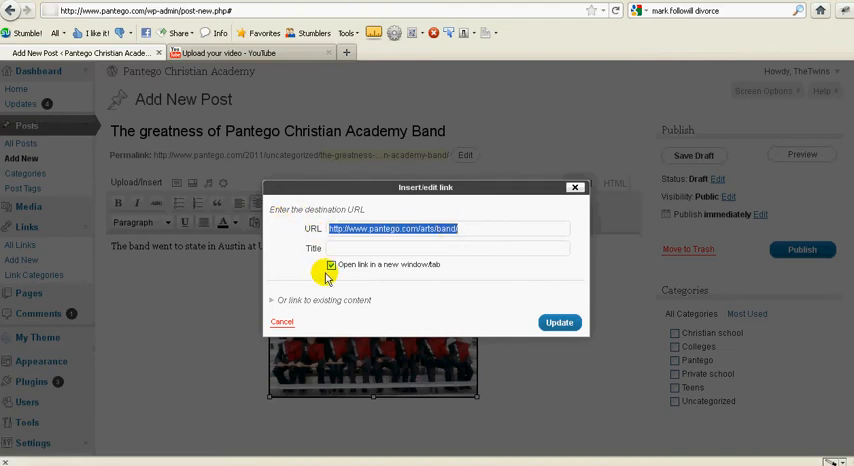
{"action": "left_click", "coordinate": [332, 264]}
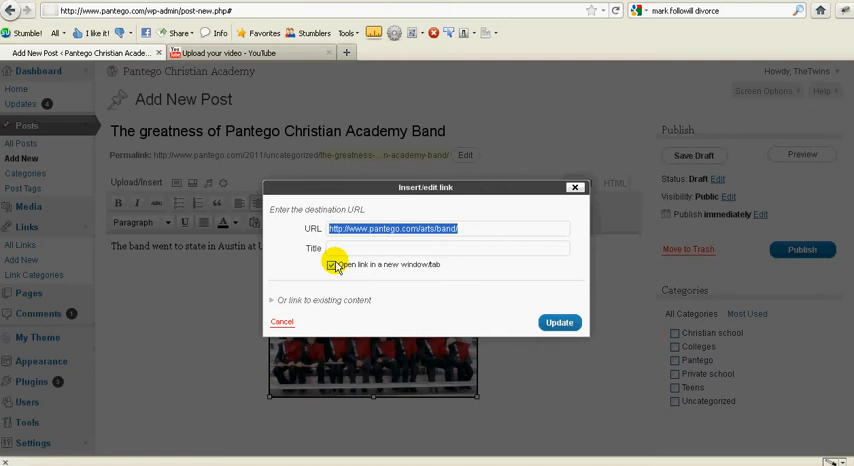
{"action": "left_click", "coordinate": [331, 266]}
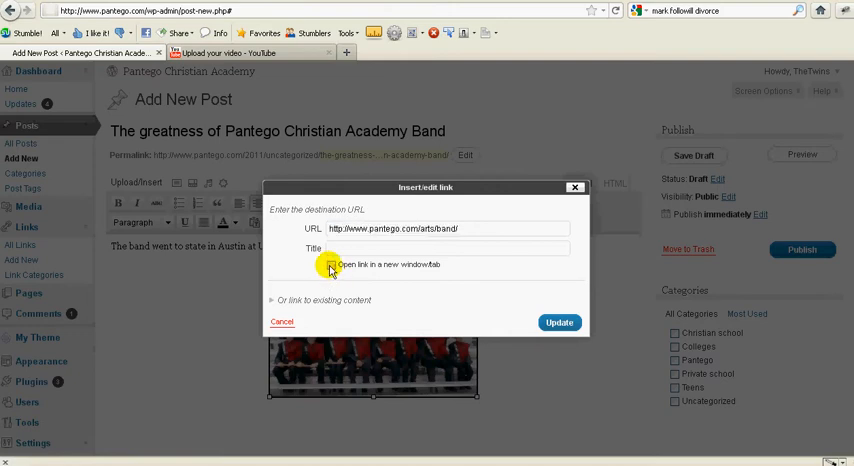
{"action": "left_click", "coordinate": [329, 264]}
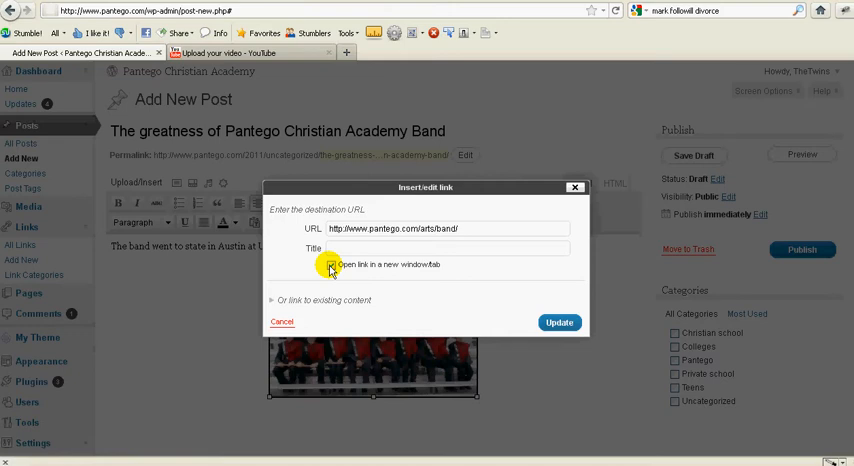
{"action": "left_click", "coordinate": [332, 265]}
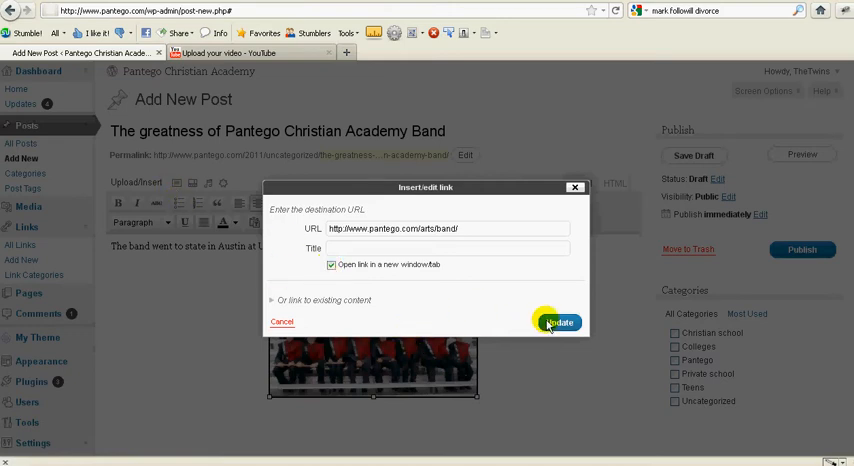
{"action": "left_click", "coordinate": [556, 322]}
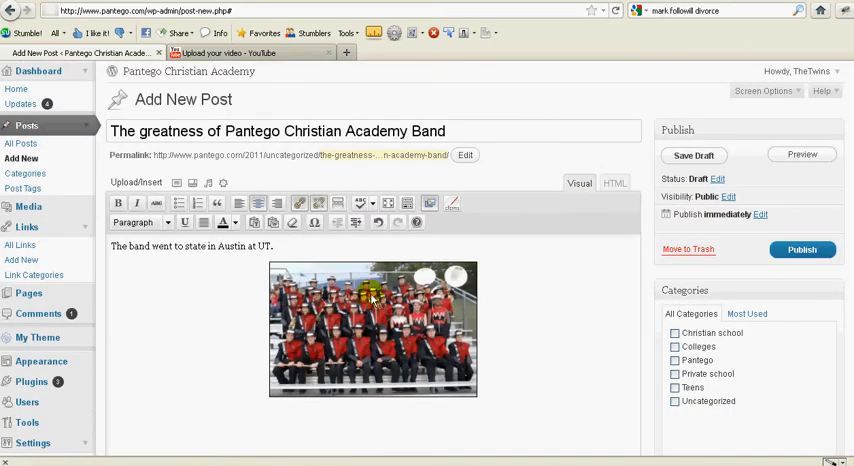
Save the band post draft, preview it, and verify the photo links to the Band page.
{"action": "left_click", "coordinate": [693, 155]}
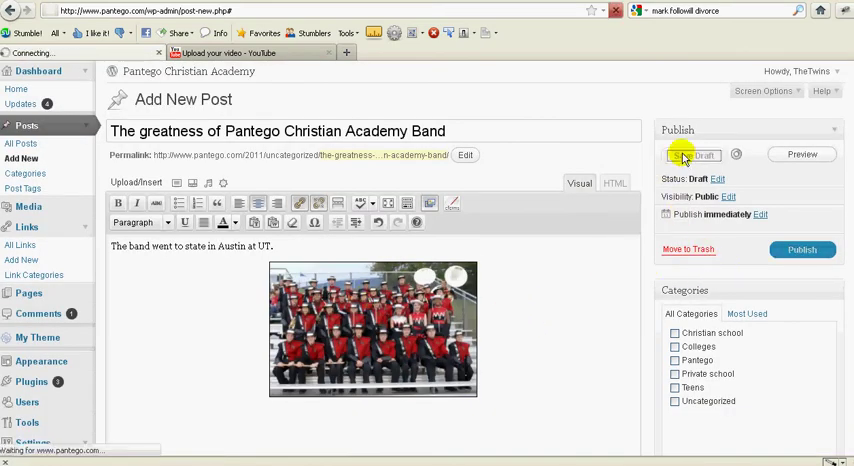
{"action": "left_click", "coordinate": [696, 154]}
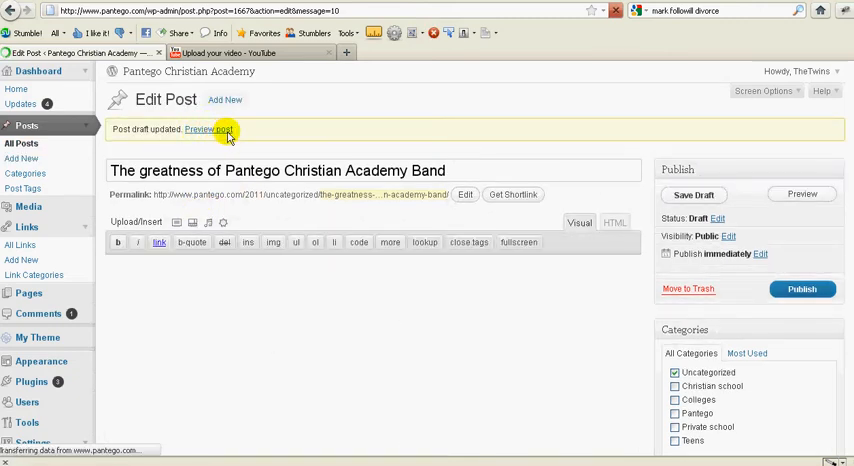
{"action": "right_click", "coordinate": [210, 129]}
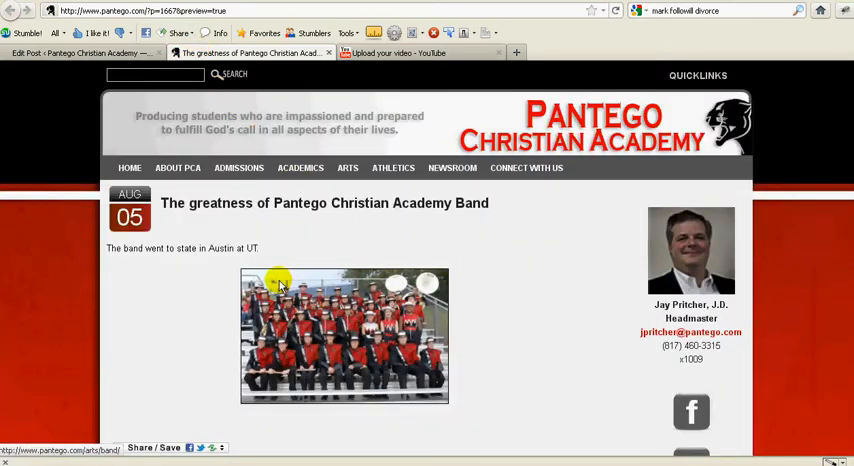
{"action": "scroll", "scroll_direction": "down", "scroll_amount": 3}
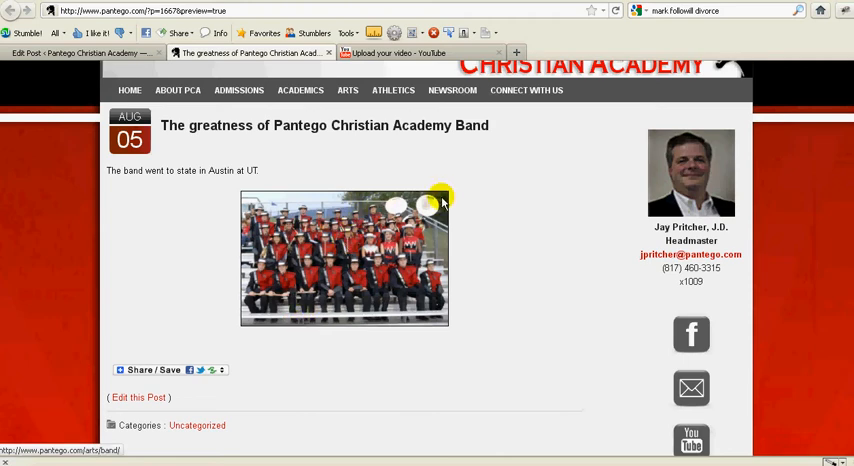
{"action": "mouse_move", "coordinate": [322, 243]}
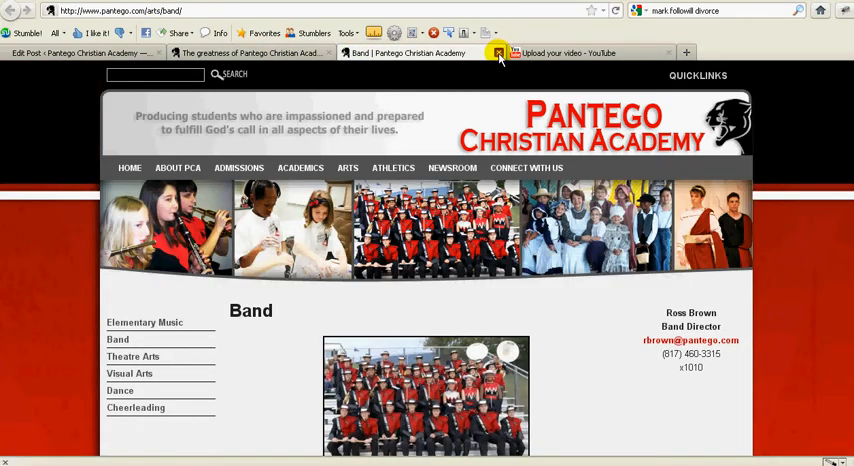
{"action": "left_click", "coordinate": [253, 63]}
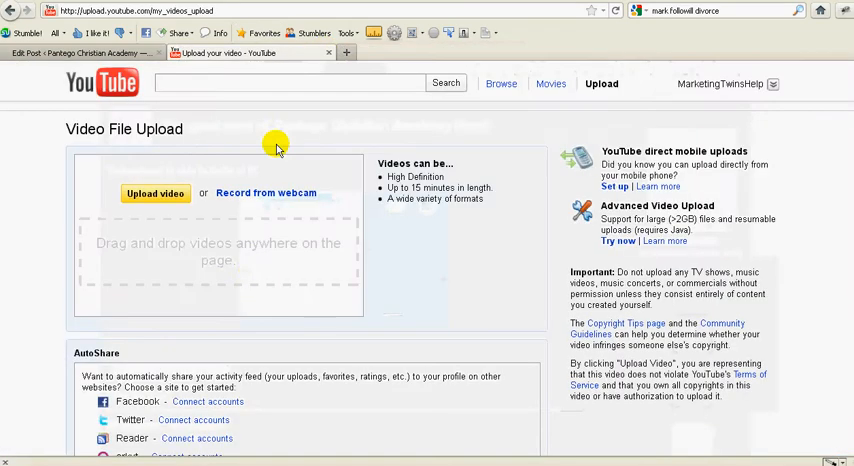
Switch back to the Edit Post tab and scroll to the sentence and centered photo.
{"action": "left_click", "coordinate": [95, 52]}
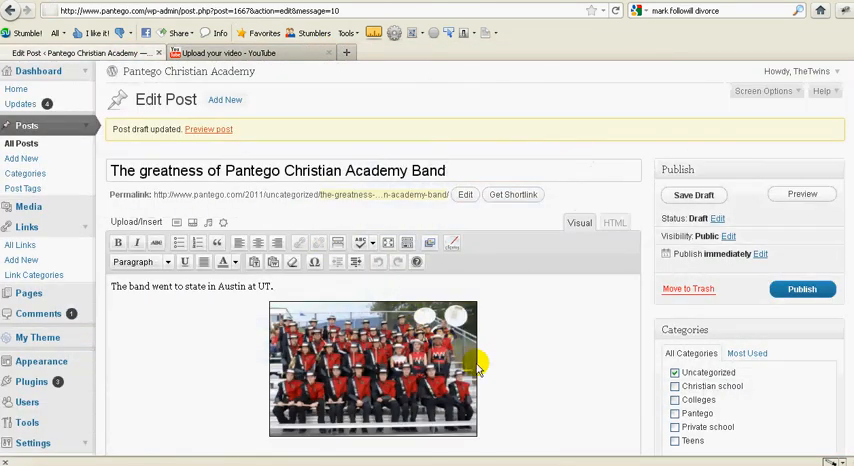
{"action": "scroll", "scroll_direction": "down", "scroll_amount": 3}
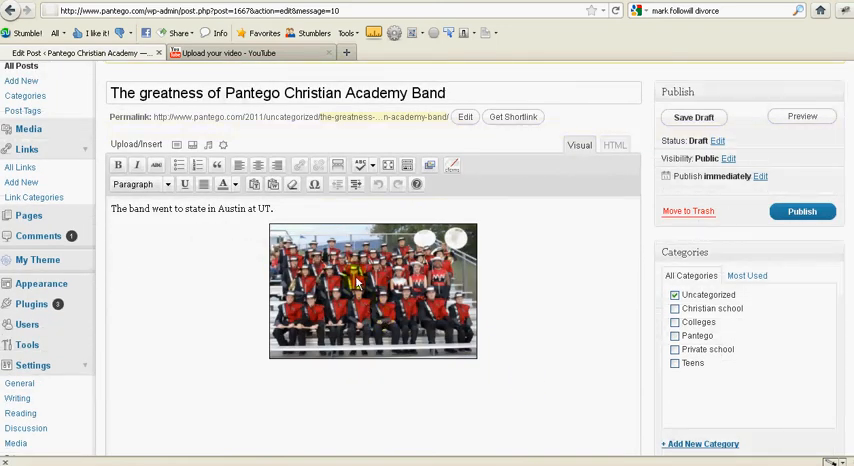
{"action": "mouse_move", "coordinate": [336, 252]}
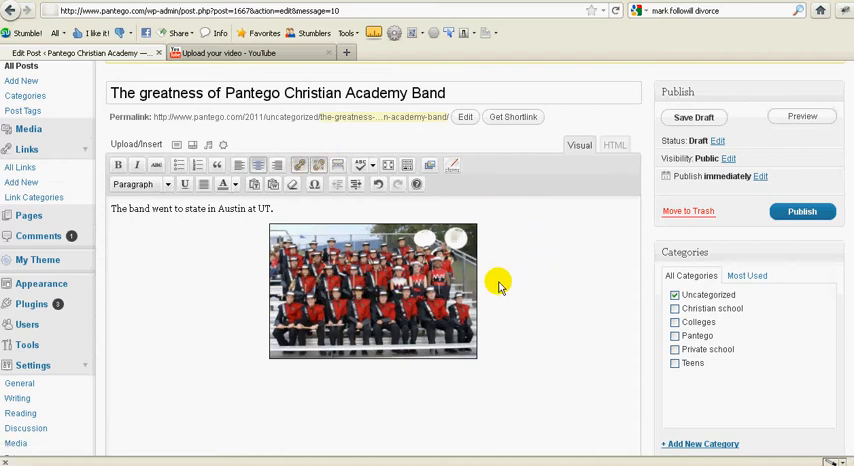
Scroll to the Publish box to re-save the draft, then go to All Posts.
{"action": "scroll", "scroll_direction": "down", "scroll_amount": 3}
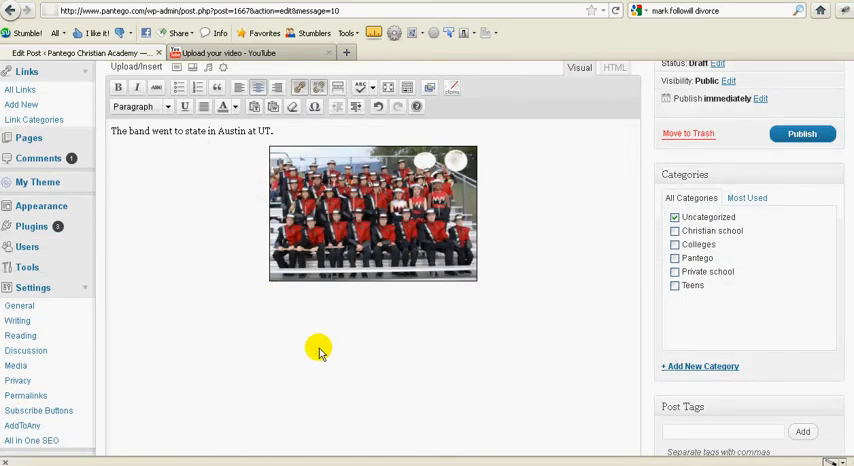
{"action": "mouse_move", "coordinate": [695, 133]}
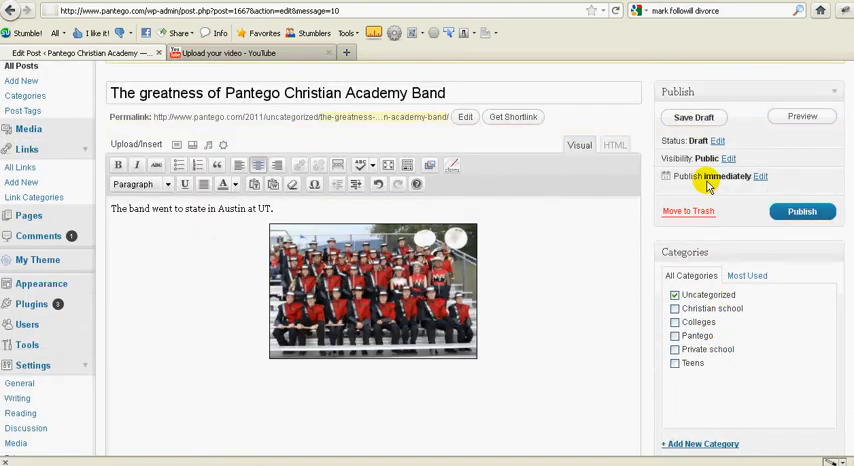
{"action": "mouse_move", "coordinate": [783, 157]}
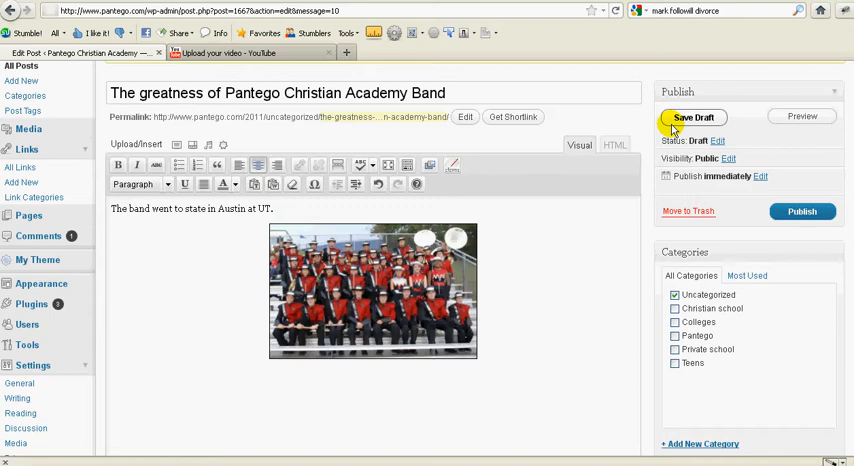
{"action": "mouse_move", "coordinate": [24, 110]}
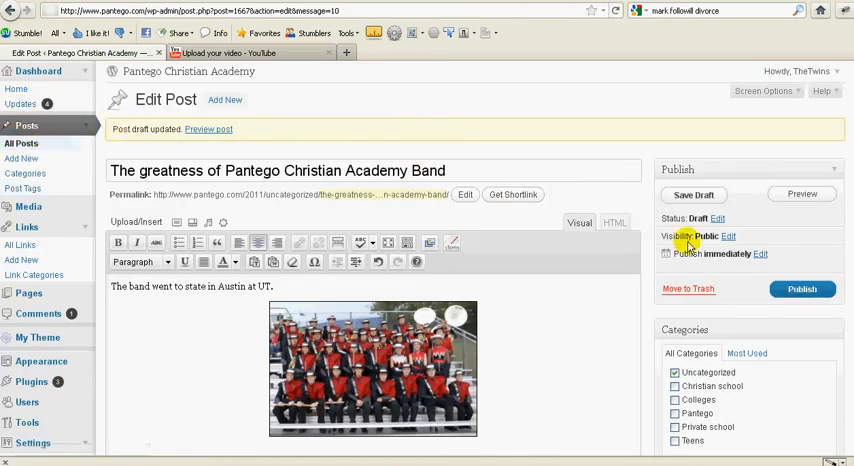
{"action": "left_click", "coordinate": [16, 143]}
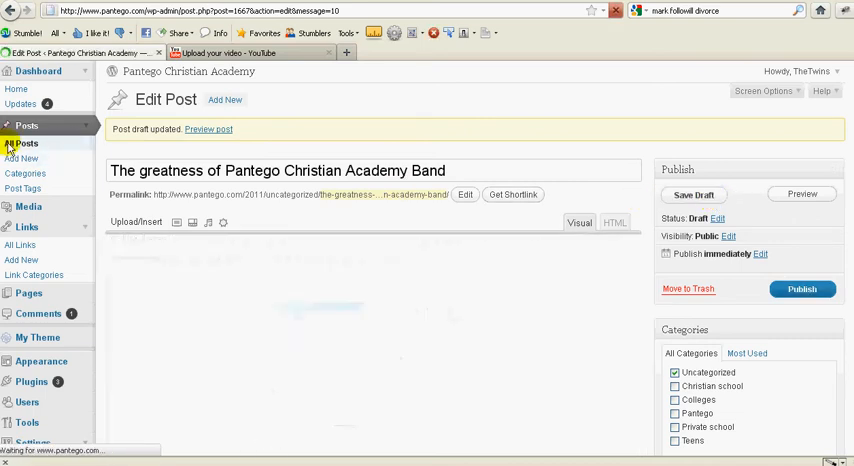
Open the band post draft for editing from the All Posts list.
{"action": "left_click", "coordinate": [614, 222]}
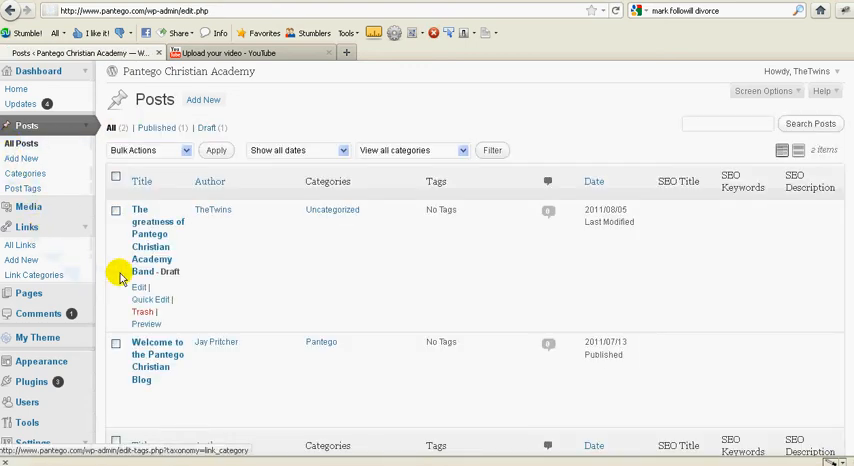
{"action": "mouse_move", "coordinate": [184, 291]}
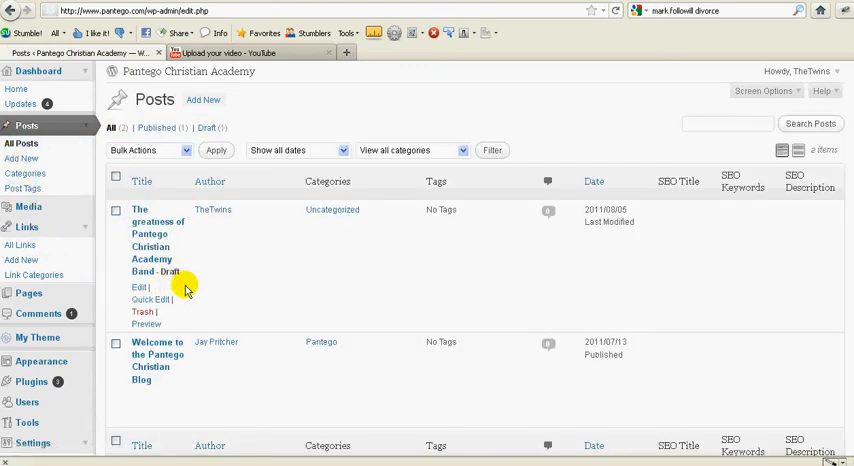
{"action": "mouse_move", "coordinate": [139, 287]}
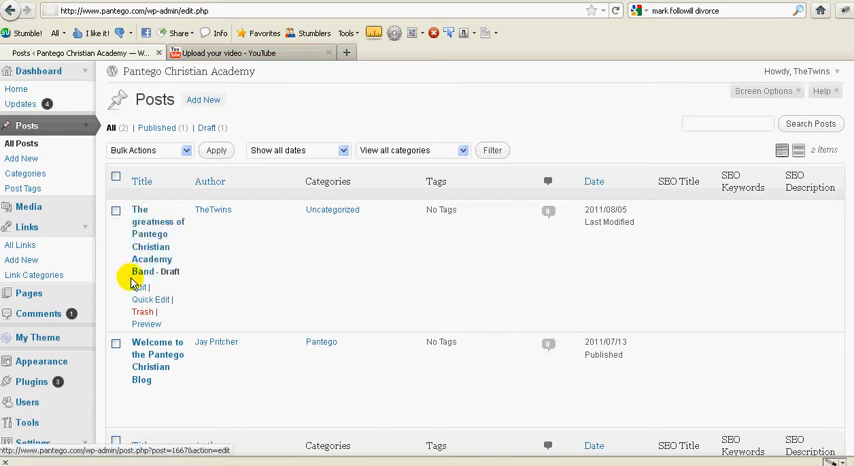
{"action": "mouse_move", "coordinate": [140, 290]}
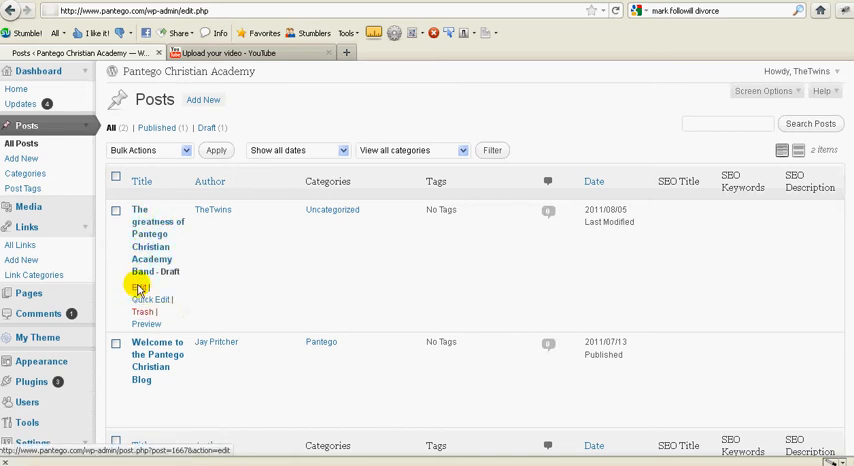
{"action": "left_click", "coordinate": [138, 287]}
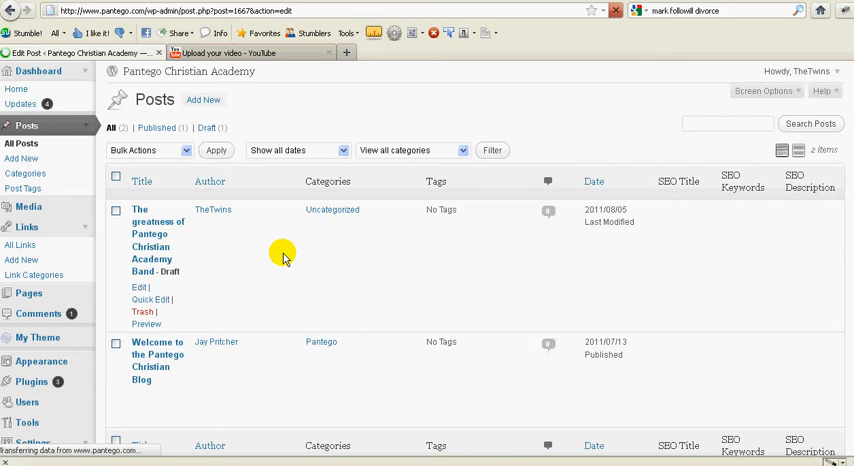
Add a Band category and file the post under Band, Pantego and Private school instead of Uncategorized.
{"action": "left_click", "coordinate": [152, 234]}
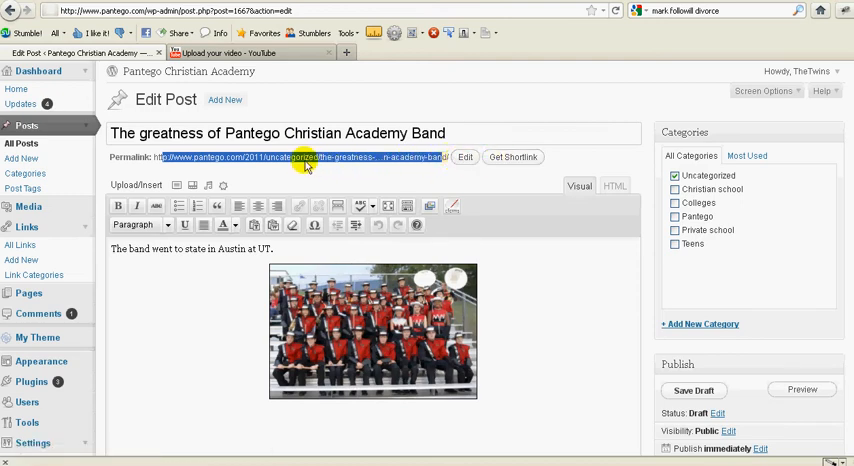
{"action": "double_click", "coordinate": [290, 157]}
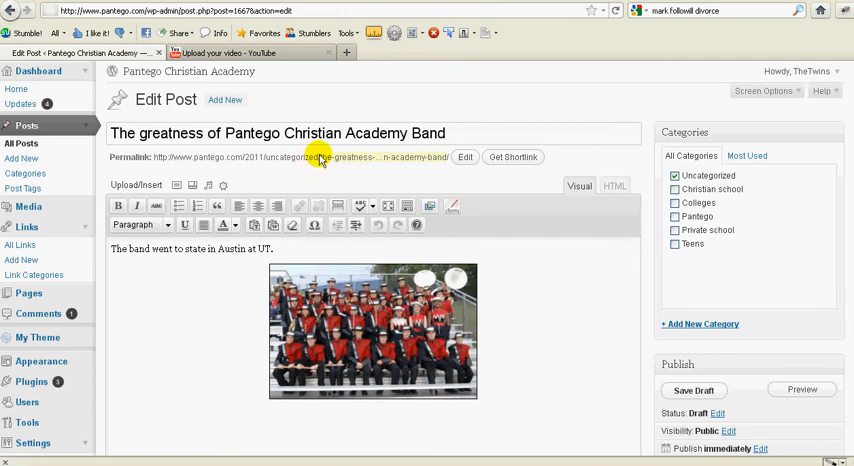
{"action": "double_click", "coordinate": [295, 157]}
{"action": "type", "text": "Band"}
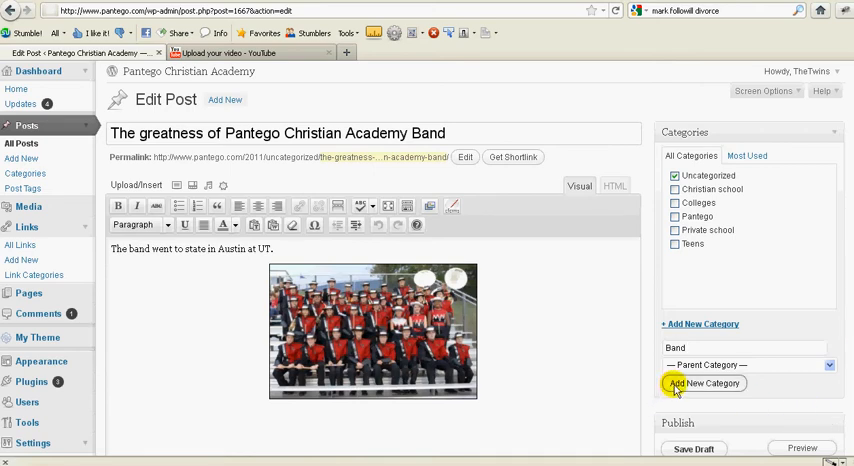
{"action": "left_click", "coordinate": [701, 384]}
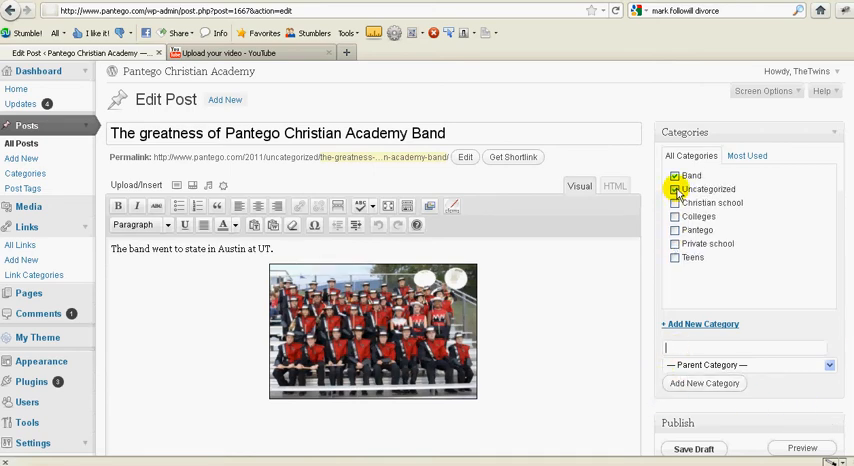
{"action": "left_click", "coordinate": [676, 191]}
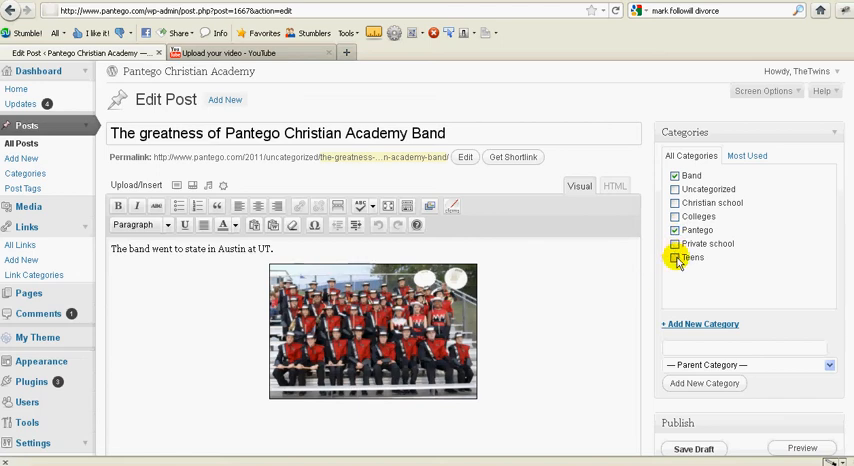
{"action": "left_click", "coordinate": [672, 244]}
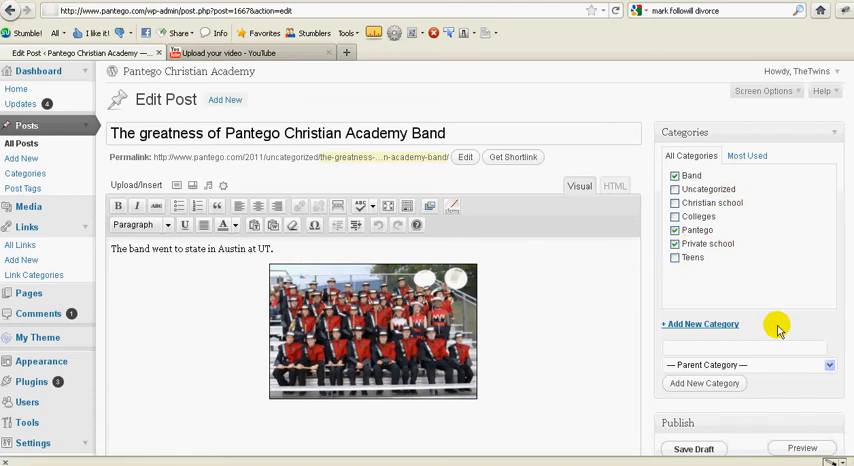
{"action": "scroll", "scroll_direction": "down", "scroll_amount": 3}
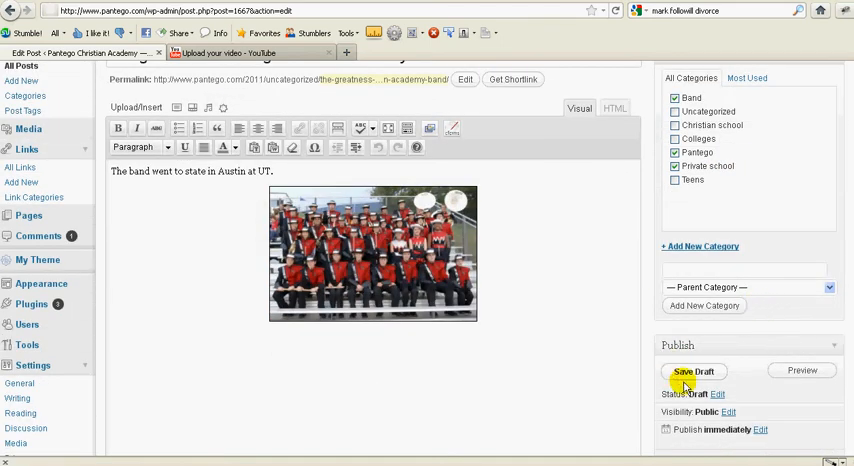
Uncheck Pantego and Private school so only Band remains, saving the draft before and after.
{"action": "left_click", "coordinate": [691, 370]}
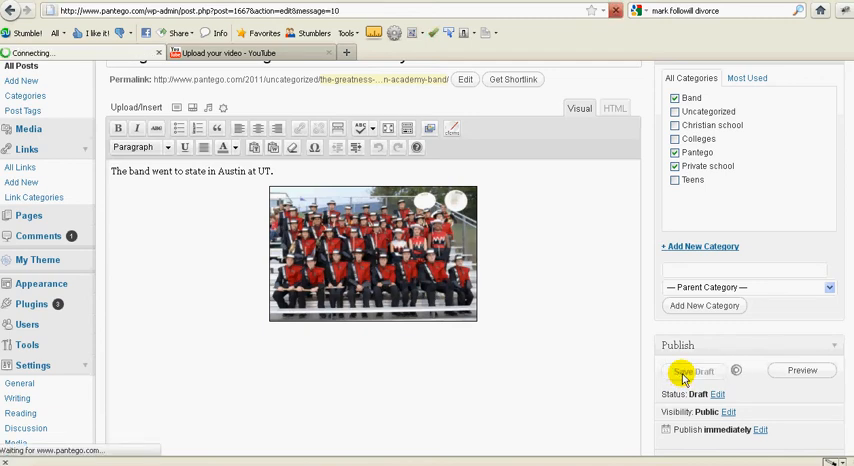
{"action": "left_click", "coordinate": [691, 370]}
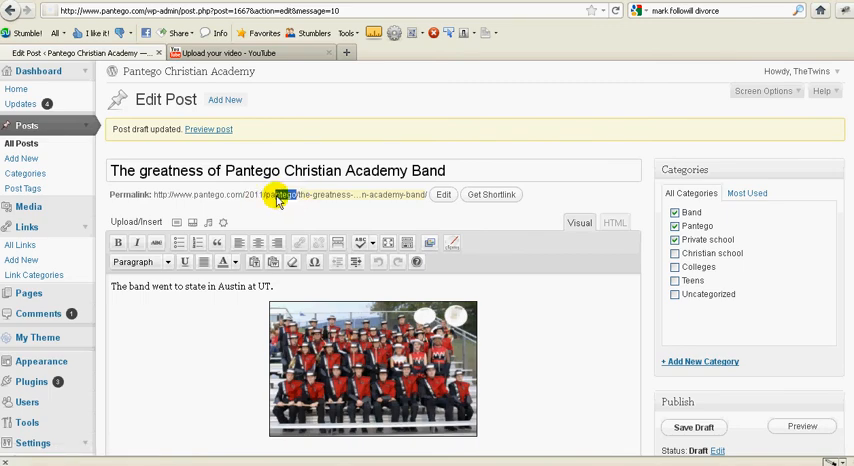
{"action": "left_click", "coordinate": [675, 239]}
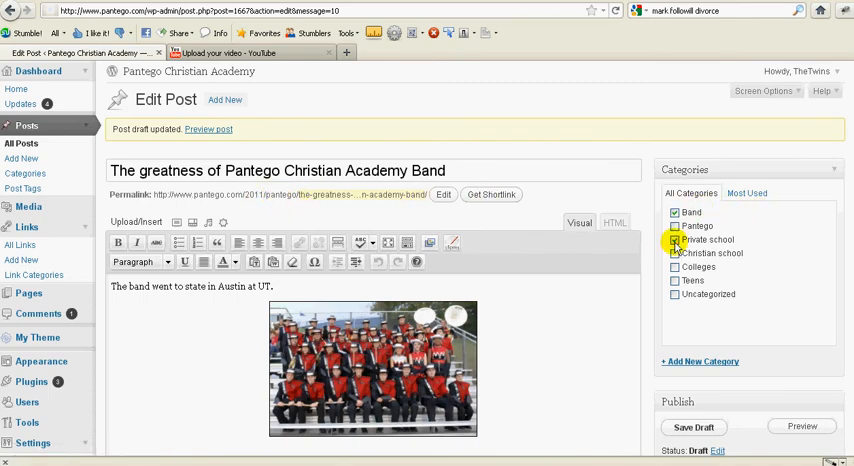
{"action": "scroll", "scroll_direction": "down", "scroll_amount": 3}
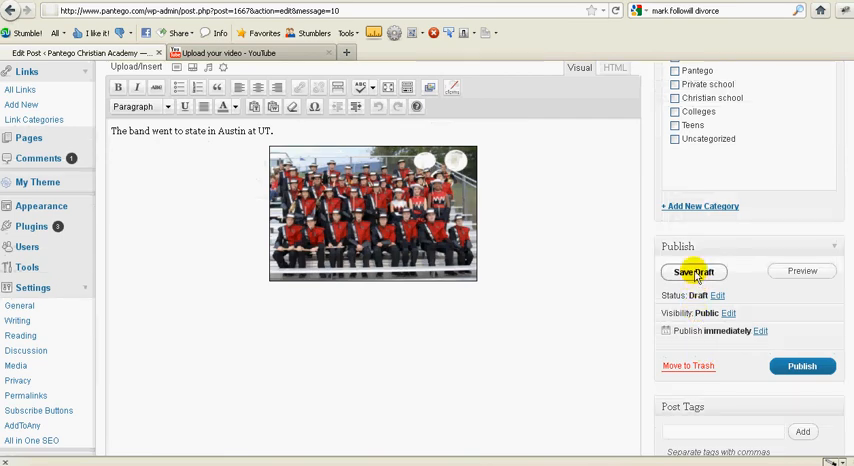
{"action": "left_click", "coordinate": [696, 271]}
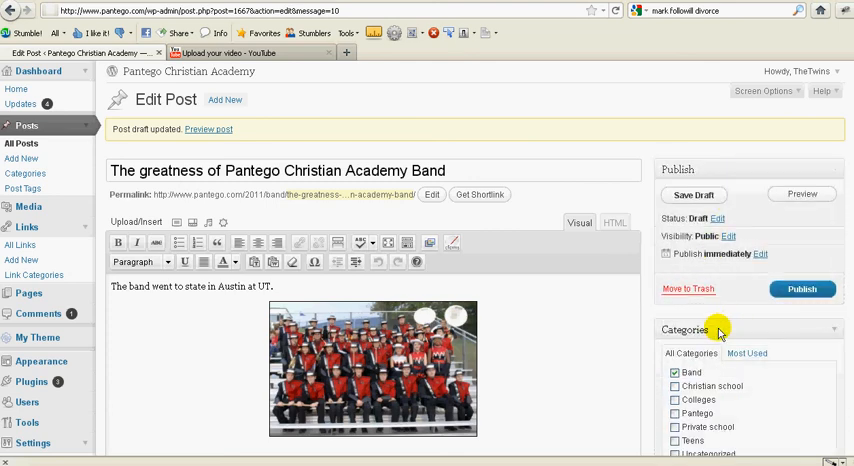
{"action": "mouse_move", "coordinate": [767, 290]}
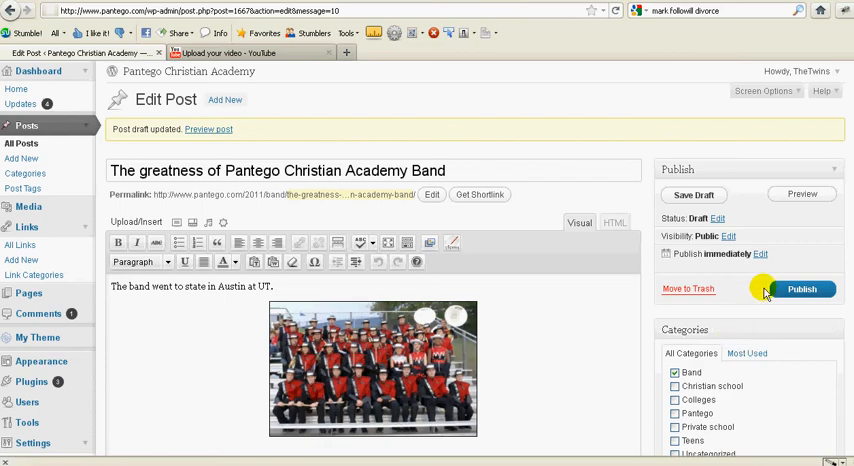
{"action": "scroll", "scroll_direction": "down", "scroll_amount": 3}
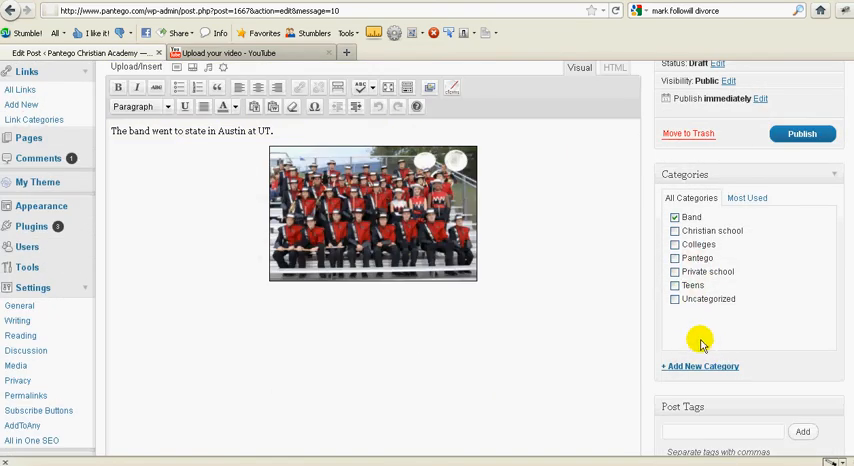
{"action": "scroll", "scroll_direction": "down", "scroll_amount": 3}
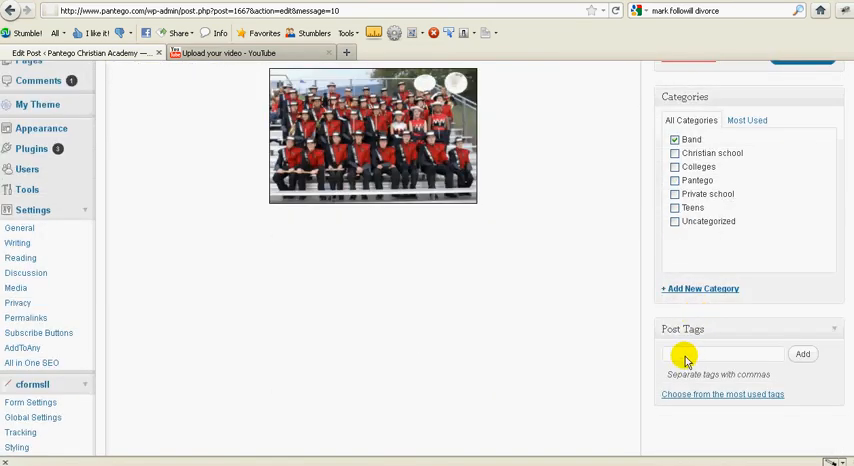
{"action": "left_click", "coordinate": [700, 360]}
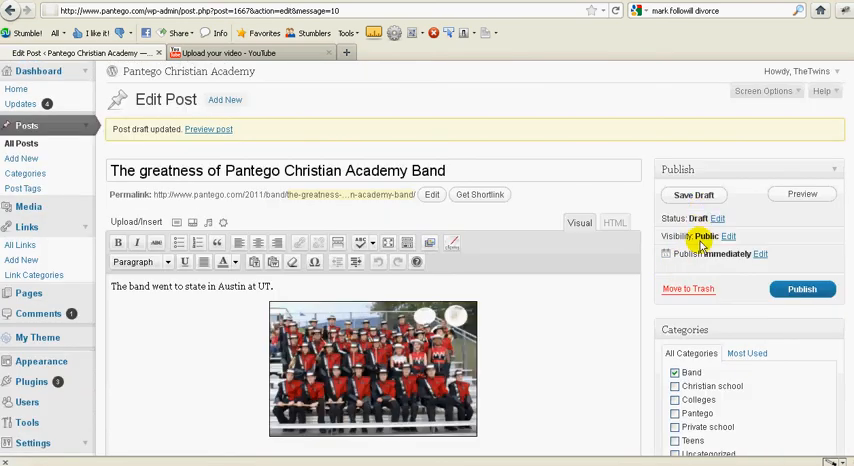
{"action": "mouse_move", "coordinate": [693, 194]}
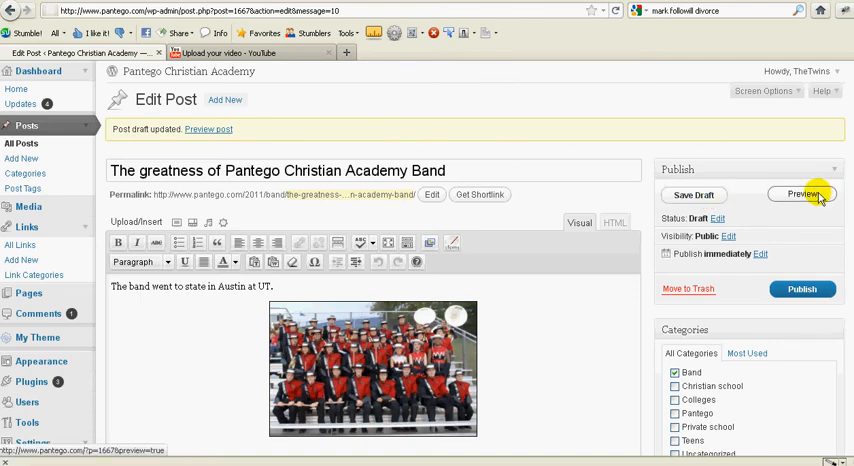
{"action": "left_click", "coordinate": [807, 194]}
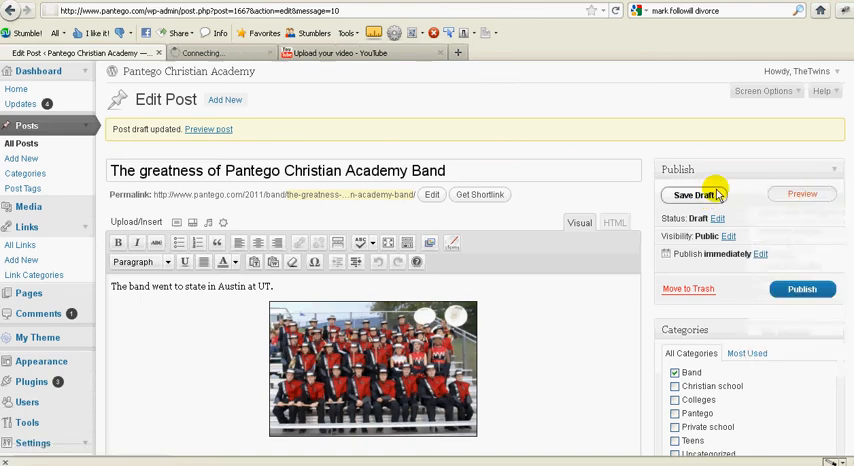
{"action": "left_click", "coordinate": [805, 194]}
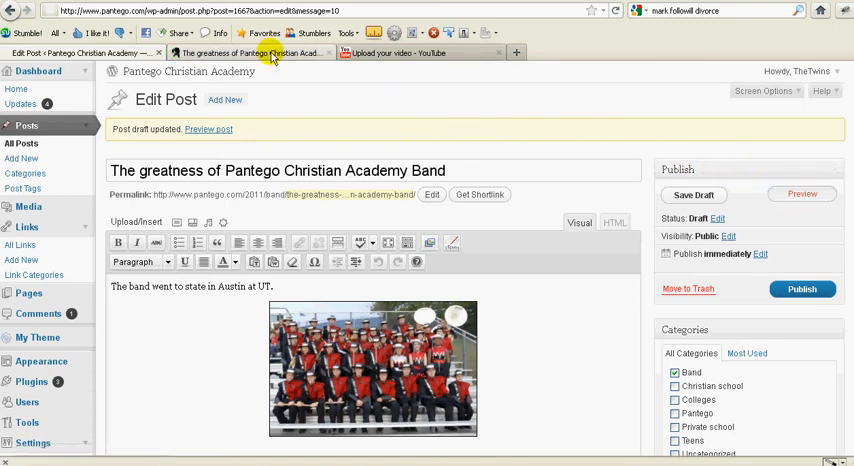
{"action": "left_click", "coordinate": [260, 51]}
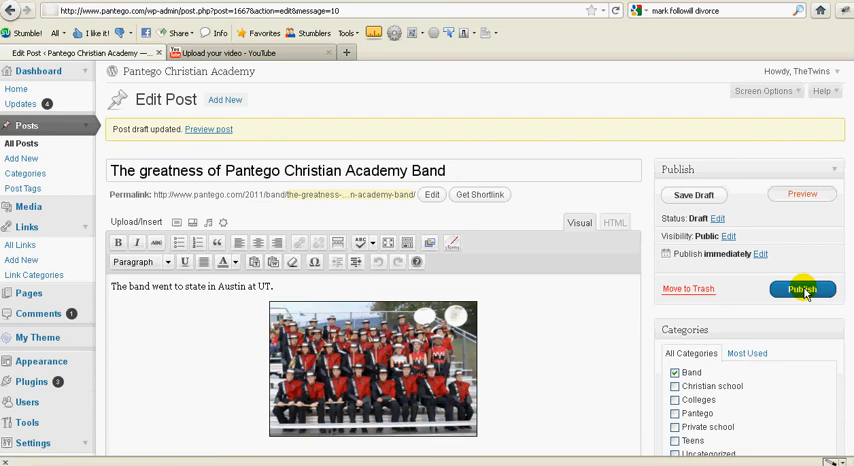
Set the publish date to Aug 09, 2011 at 07:00 and schedule the post.
{"action": "left_click", "coordinate": [762, 253]}
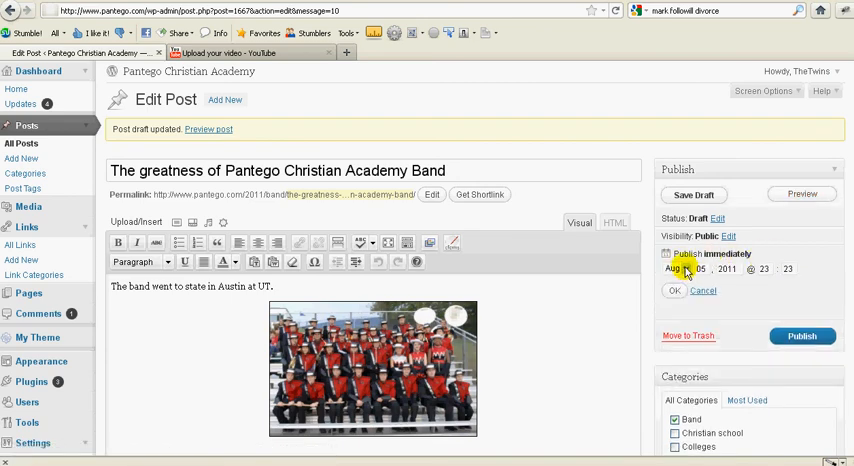
{"action": "mouse_move", "coordinate": [343, 176]}
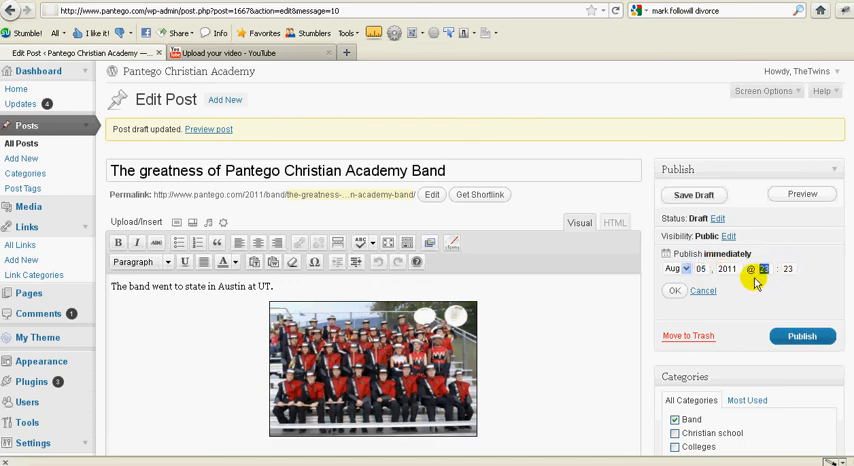
{"action": "mouse_move", "coordinate": [772, 275]}
{"action": "type", "text": "07"}
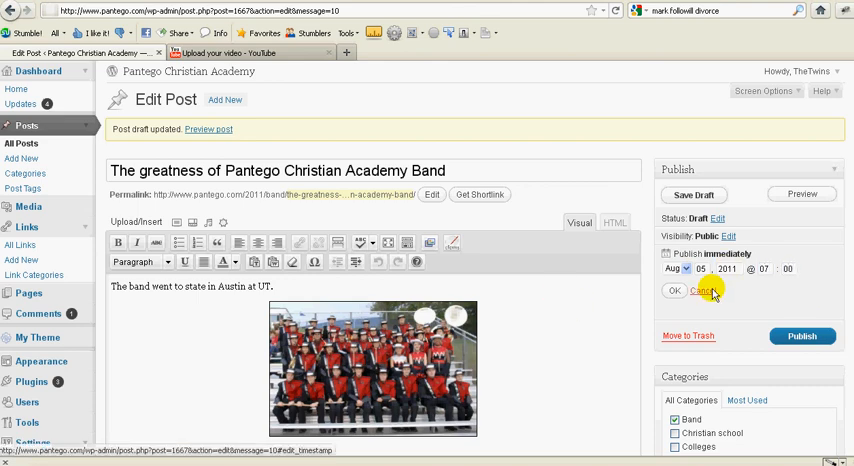
{"action": "left_click", "coordinate": [673, 291]}
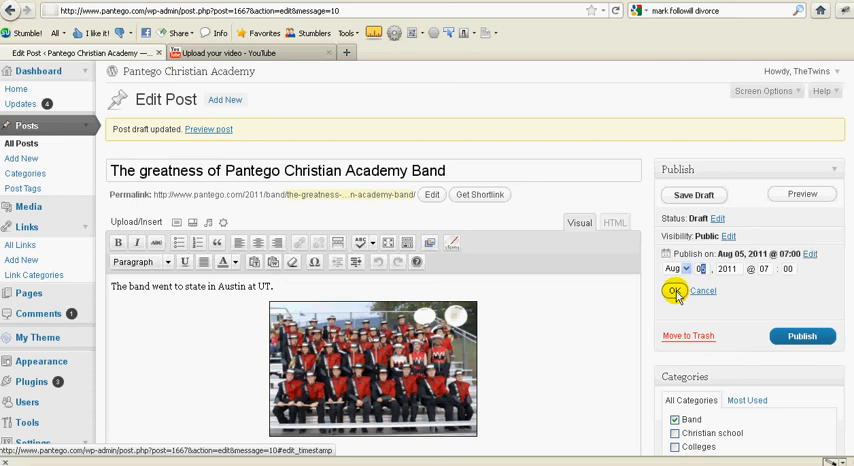
{"action": "left_click", "coordinate": [676, 290]}
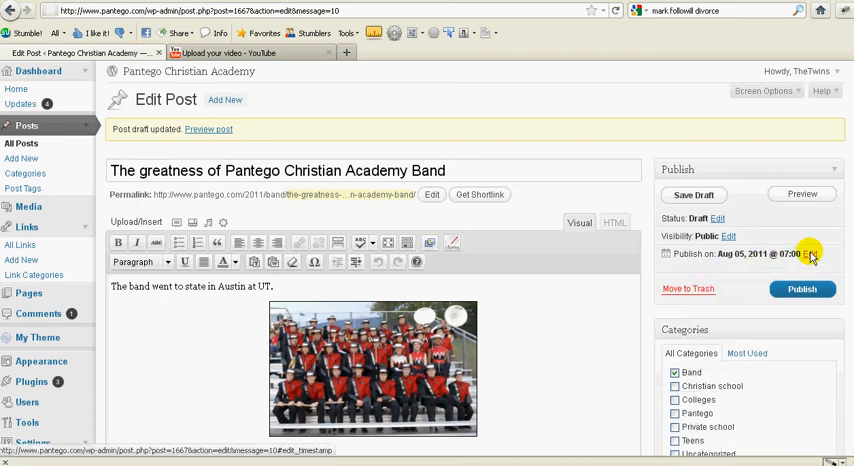
{"action": "left_click", "coordinate": [811, 258]}
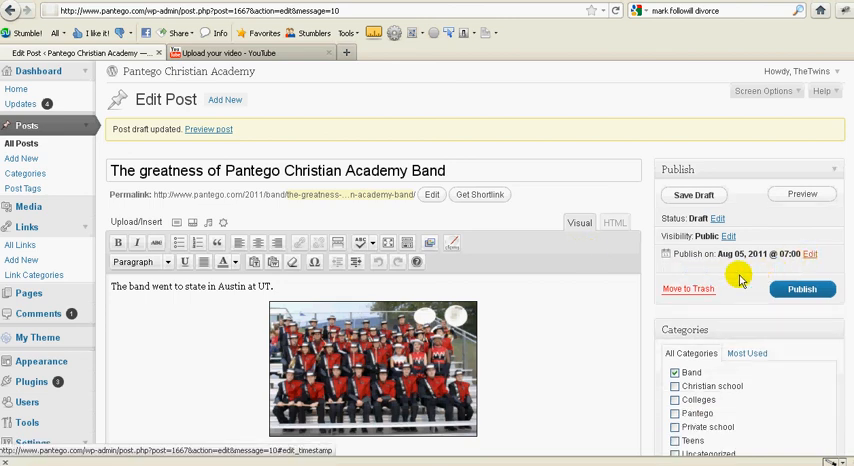
{"action": "left_click", "coordinate": [817, 253]}
{"action": "type", "text": "09"}
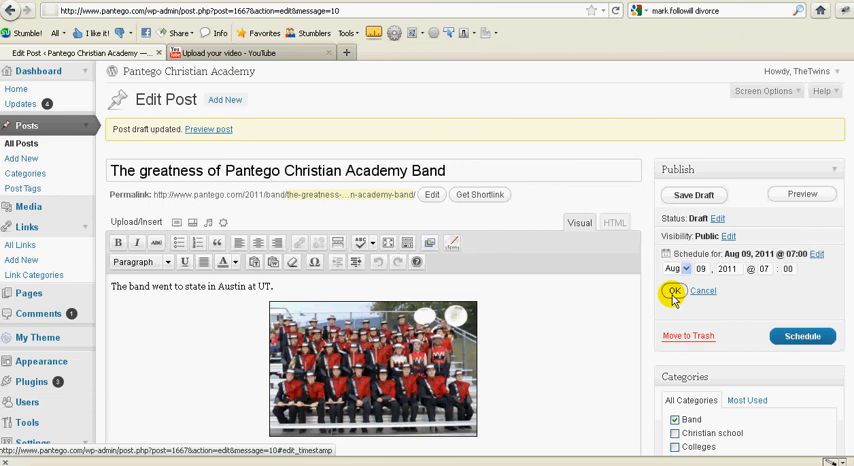
{"action": "left_click", "coordinate": [672, 291]}
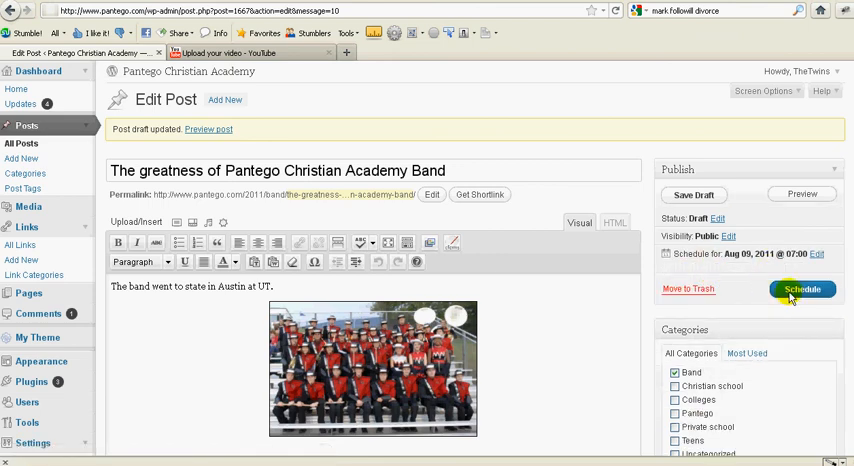
{"action": "left_click", "coordinate": [825, 255]}
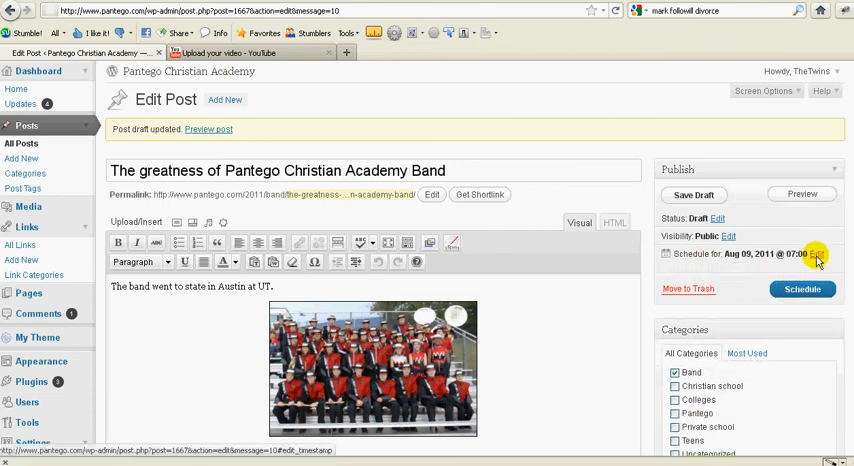
{"action": "left_click", "coordinate": [816, 253]}
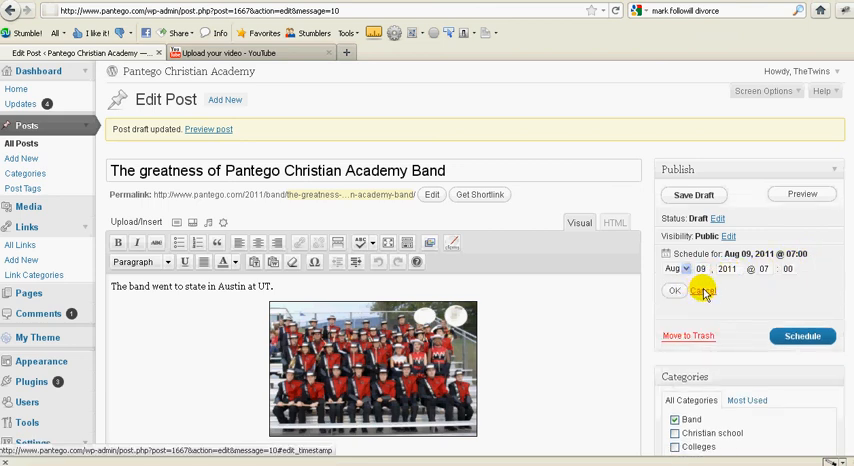